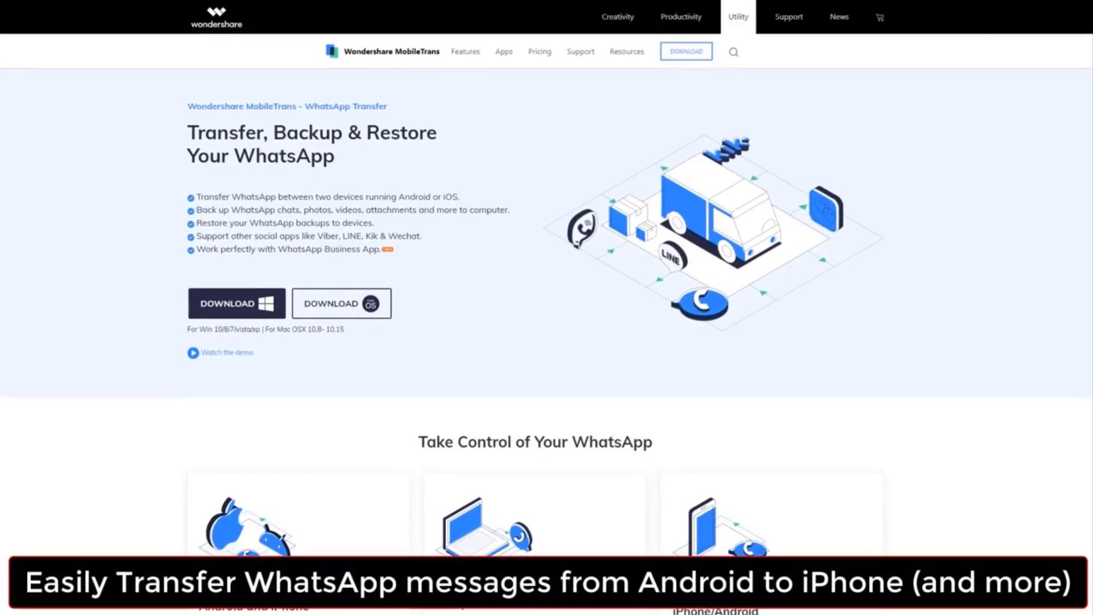
# Step: Launch MobileTrans from its desktop shortcut icon
pyautogui.scroll(-3)
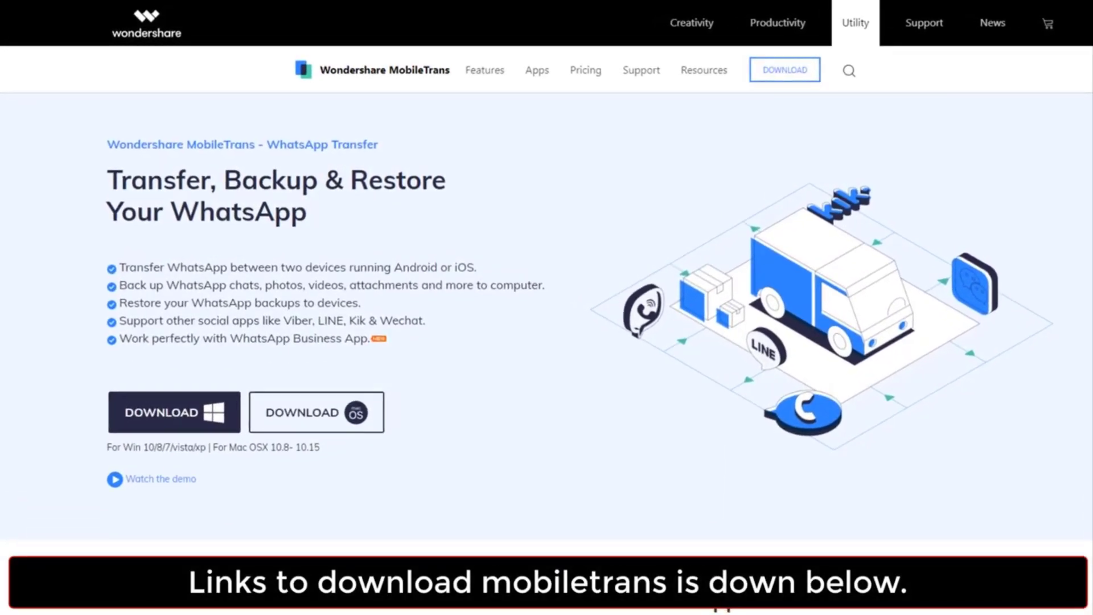
pyautogui.scroll(-3)
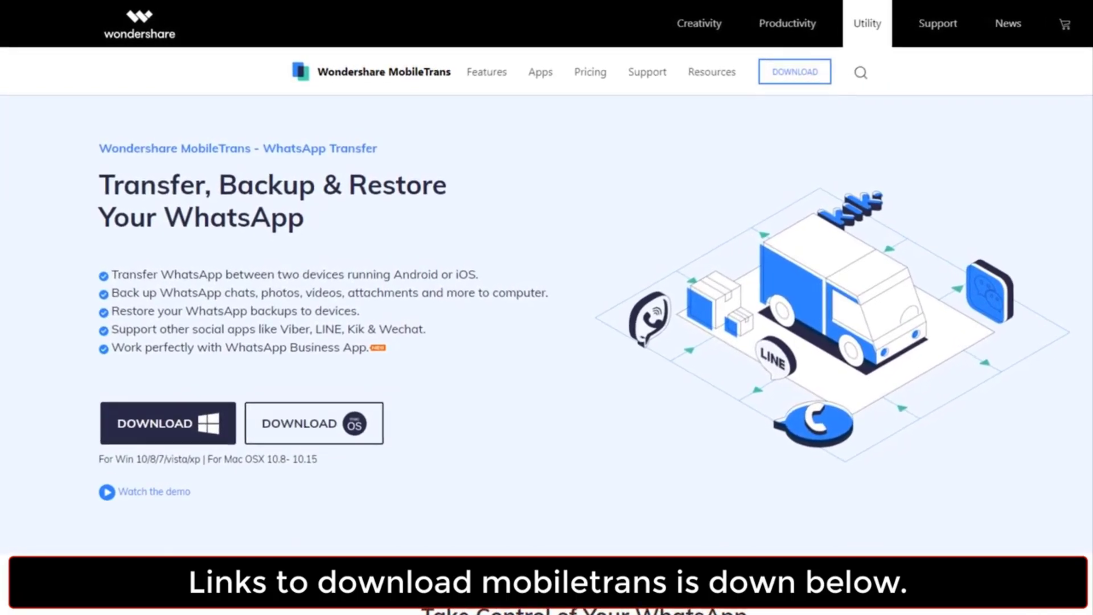
pyautogui.scroll(-3)
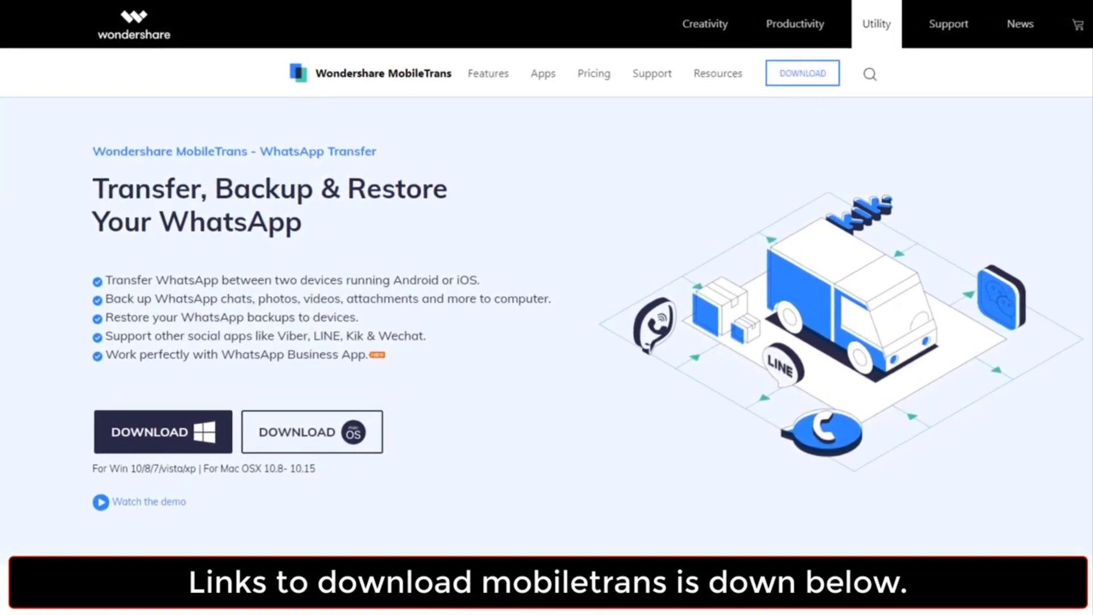
pyautogui.scroll(-3)
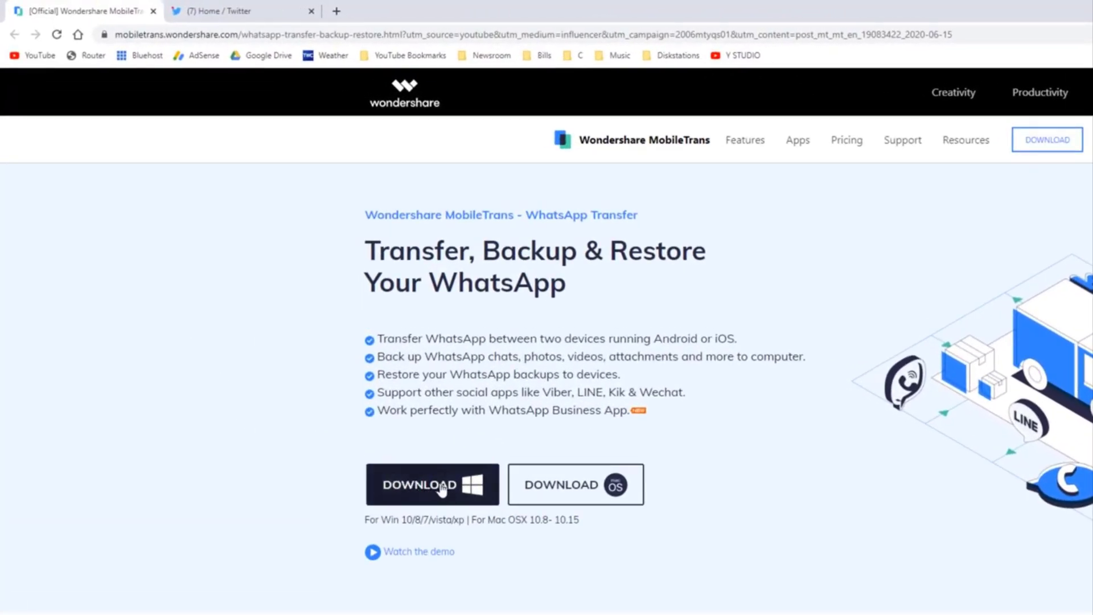
pyautogui.moveTo(565, 487)
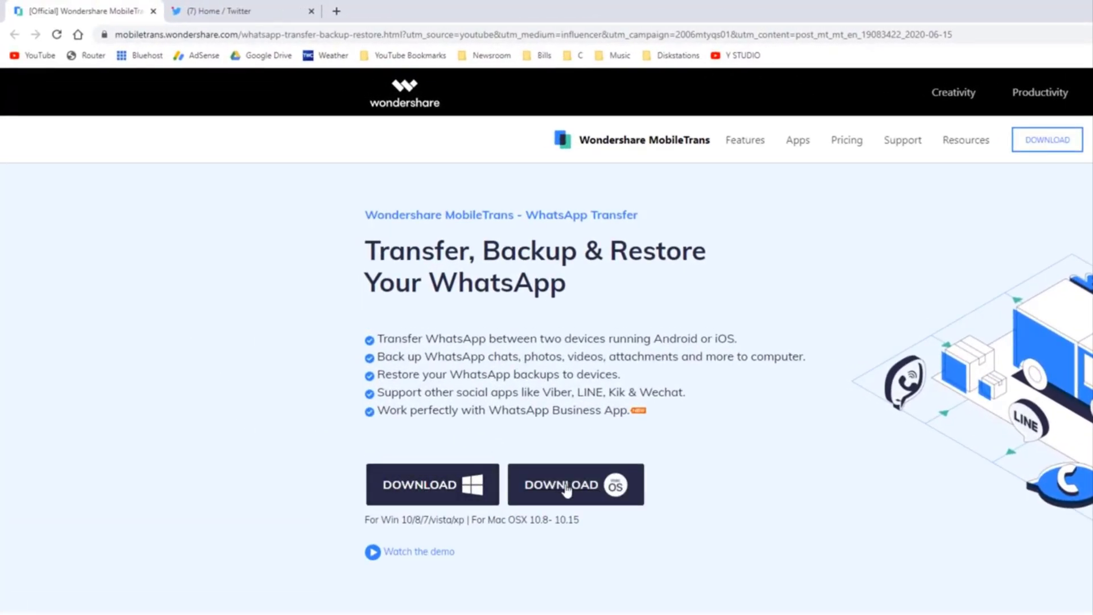
pyautogui.moveTo(462, 456)
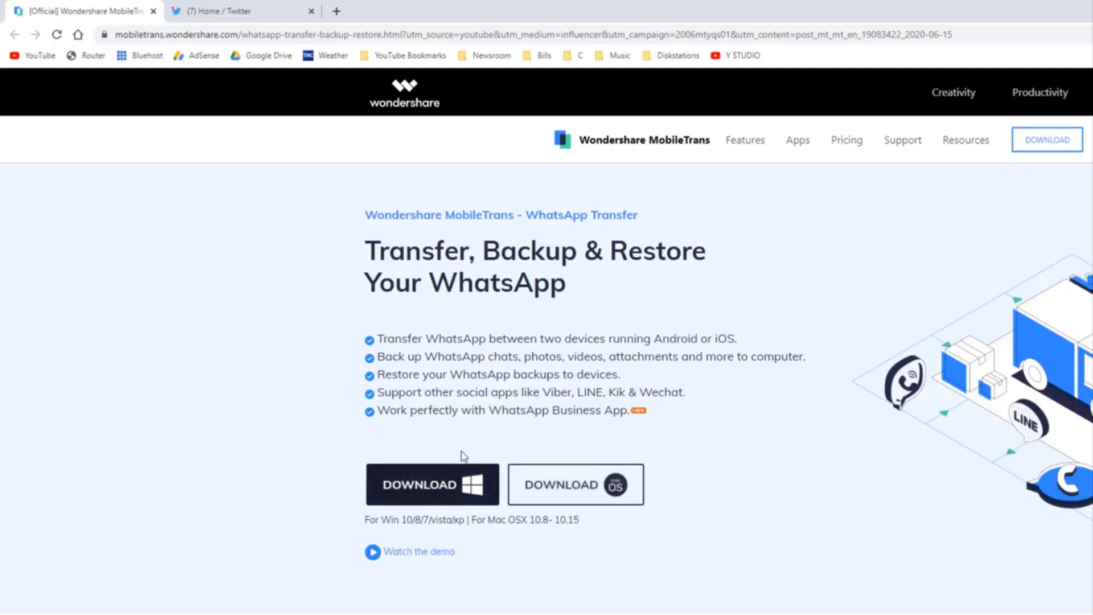
pyautogui.moveTo(451, 459)
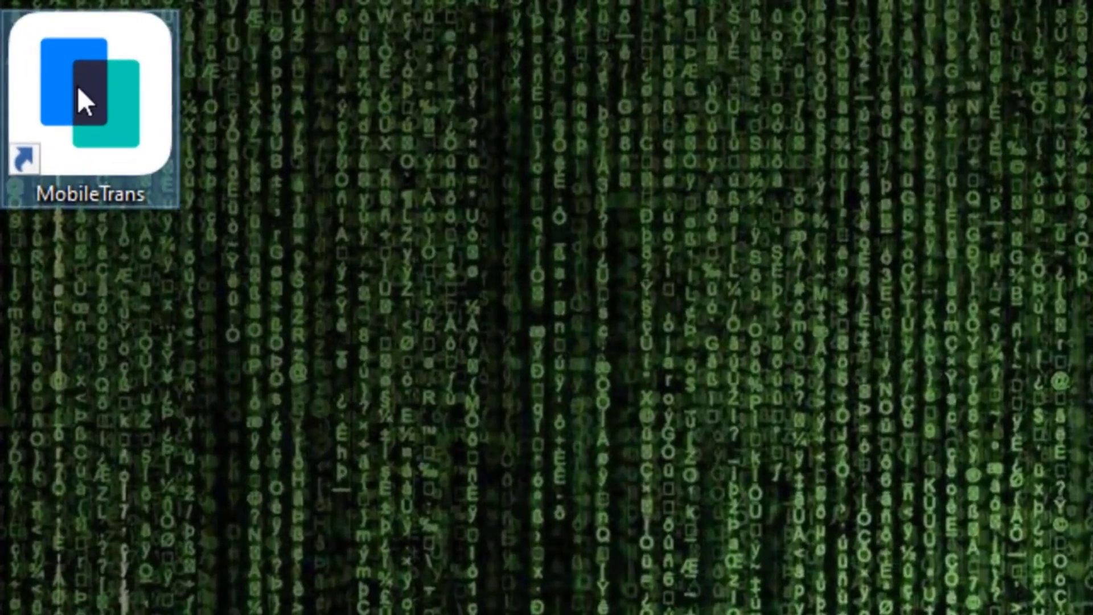
pyautogui.moveTo(97, 105)
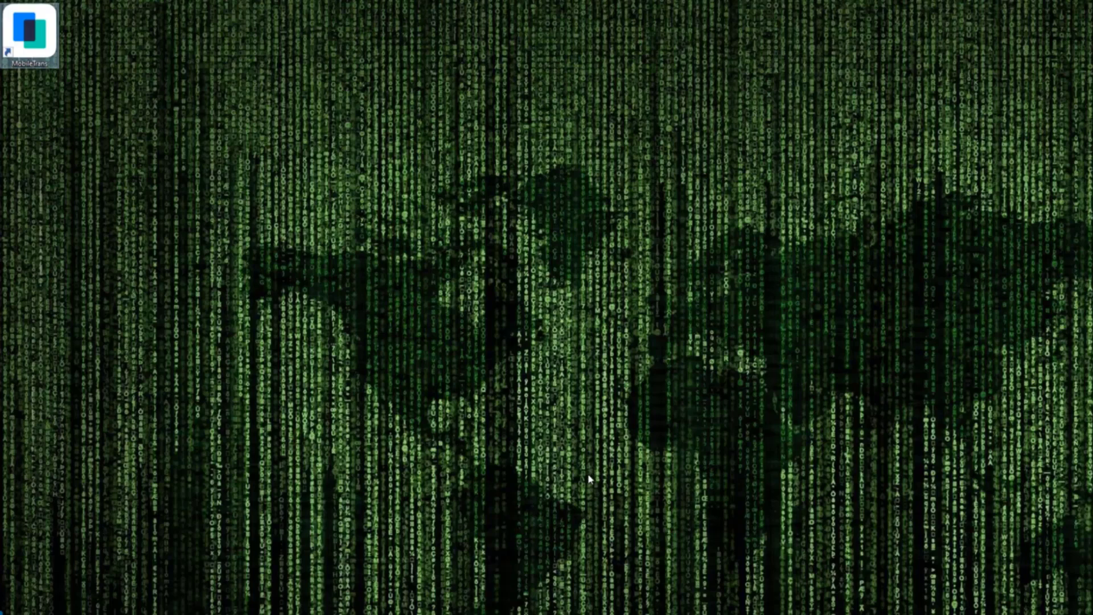
pyautogui.doubleClick(32, 33)
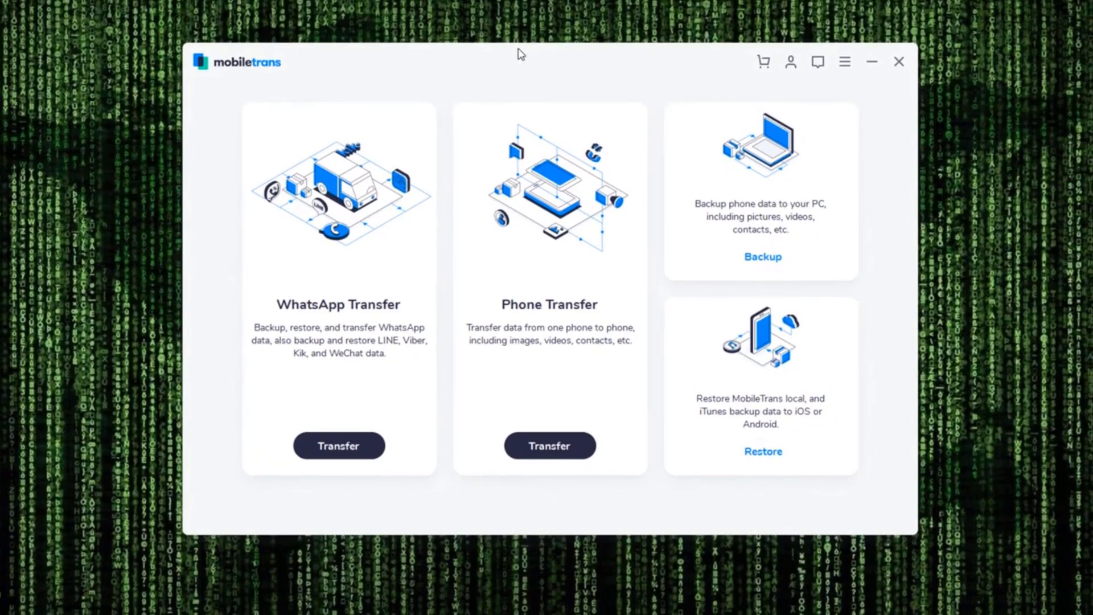
pyautogui.moveTo(605, 345)
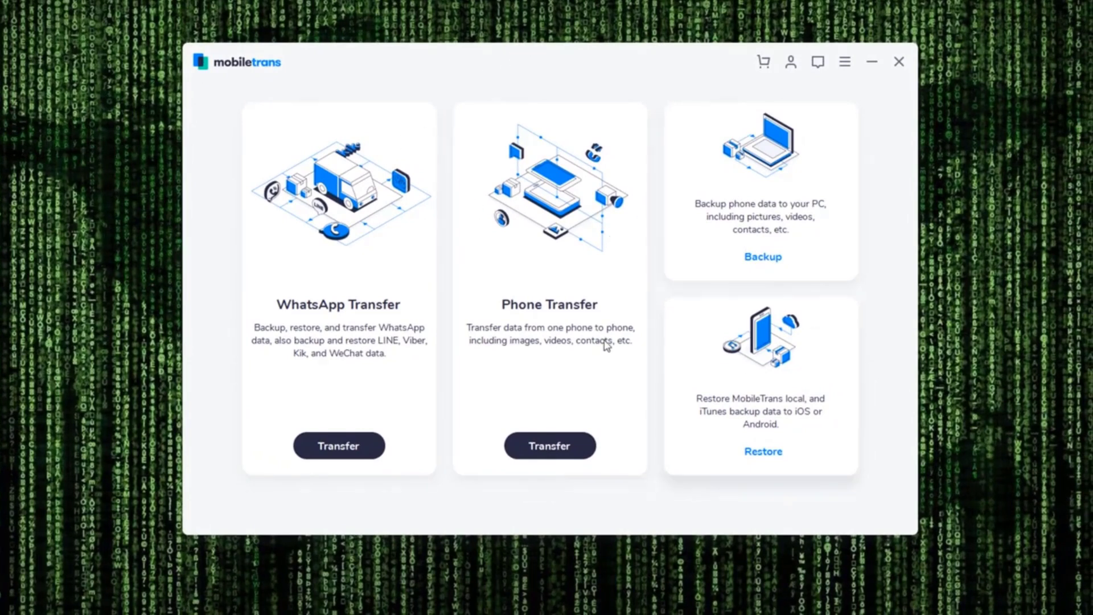
pyautogui.moveTo(332, 313)
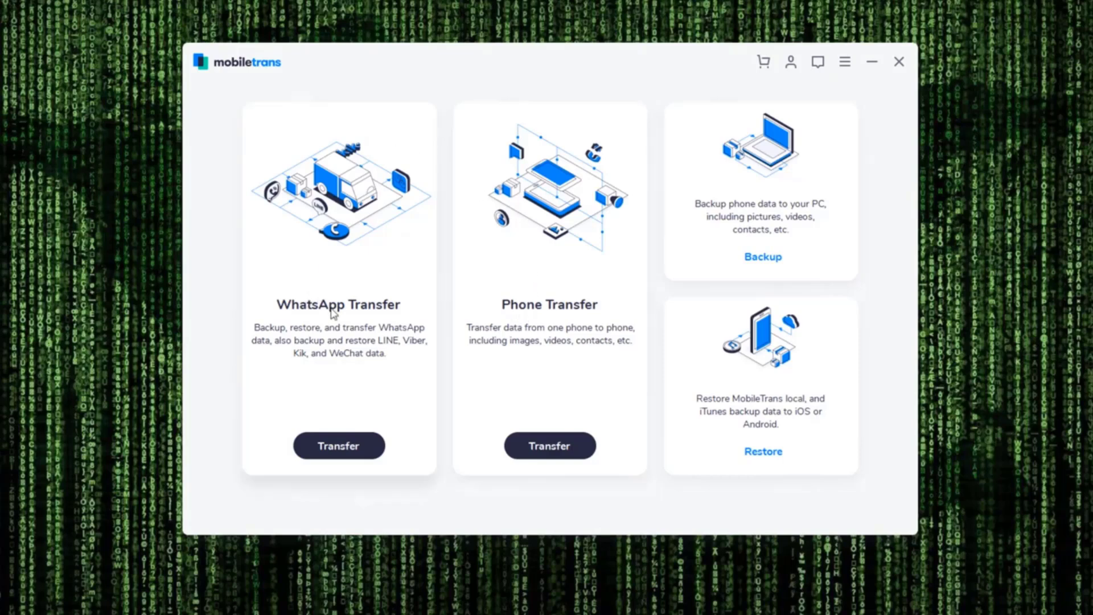
pyautogui.moveTo(371, 308)
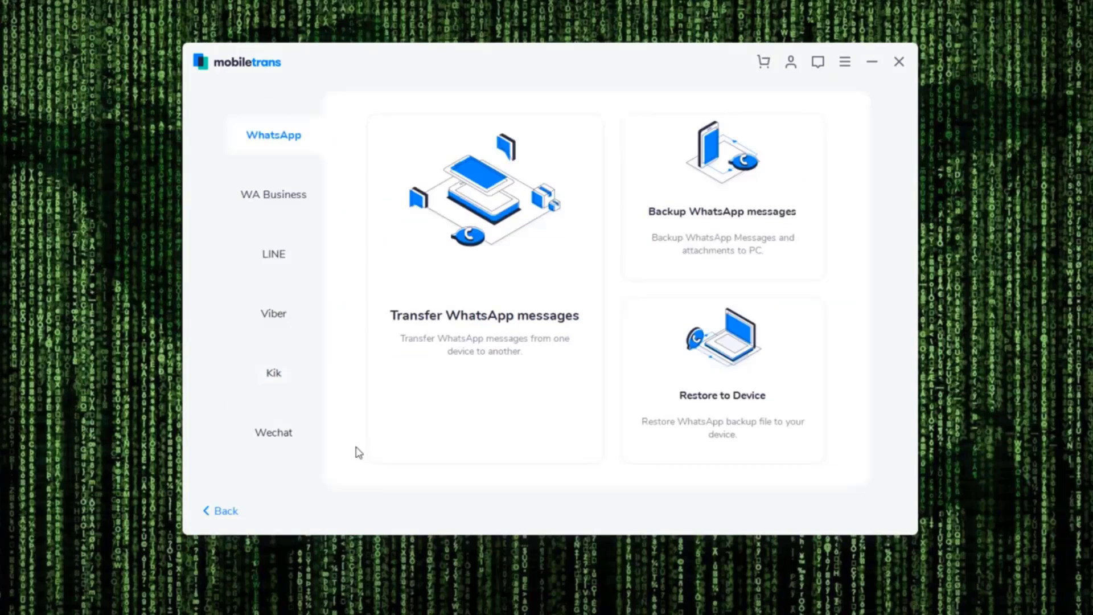
pyautogui.moveTo(273, 212)
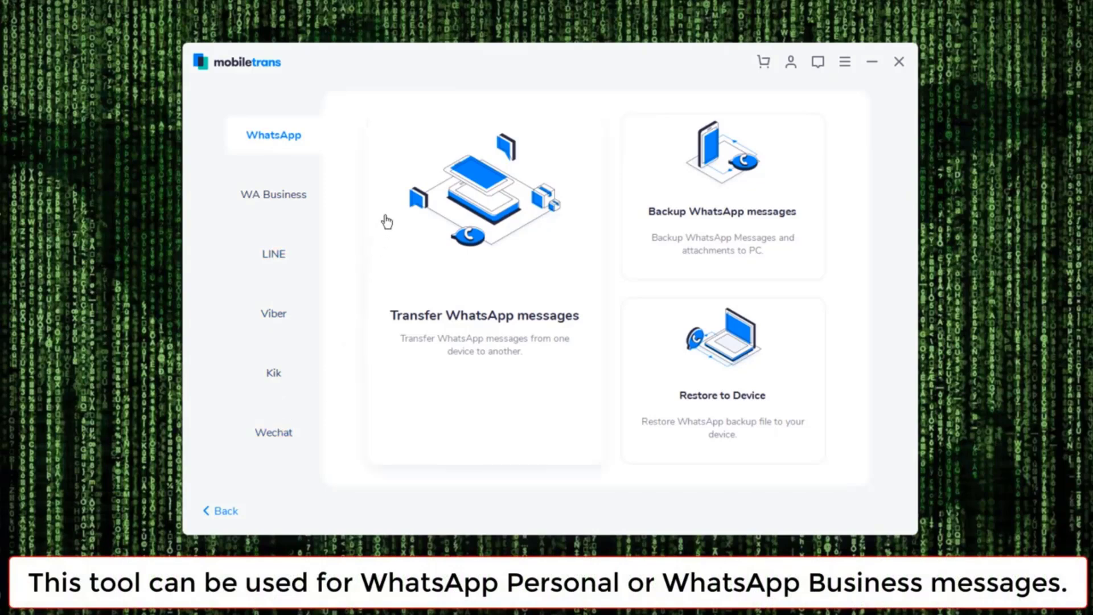
pyautogui.moveTo(267, 134)
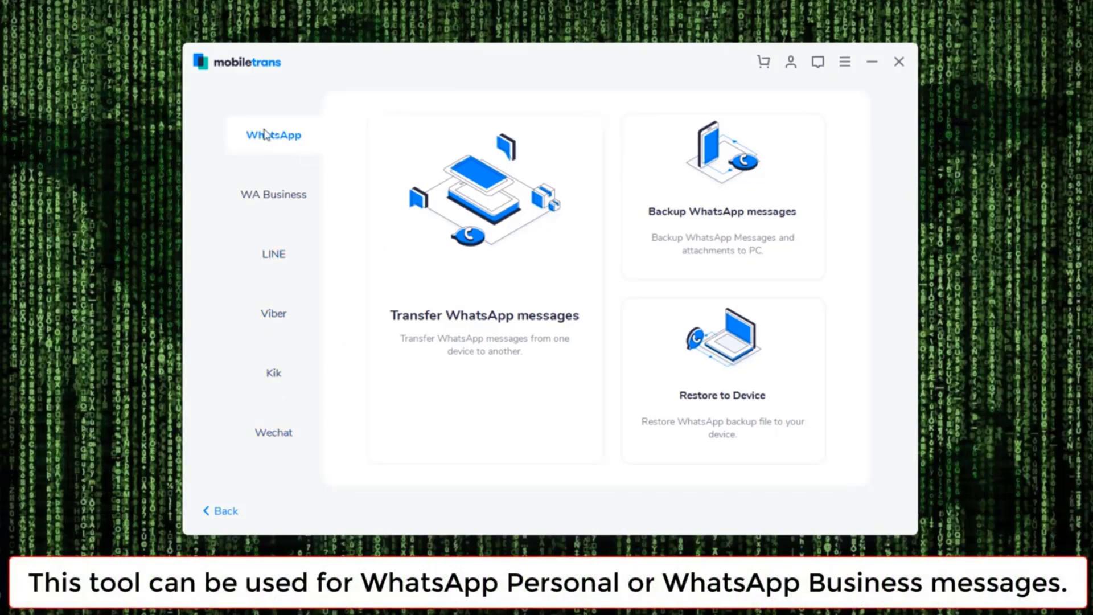
pyautogui.moveTo(473, 263)
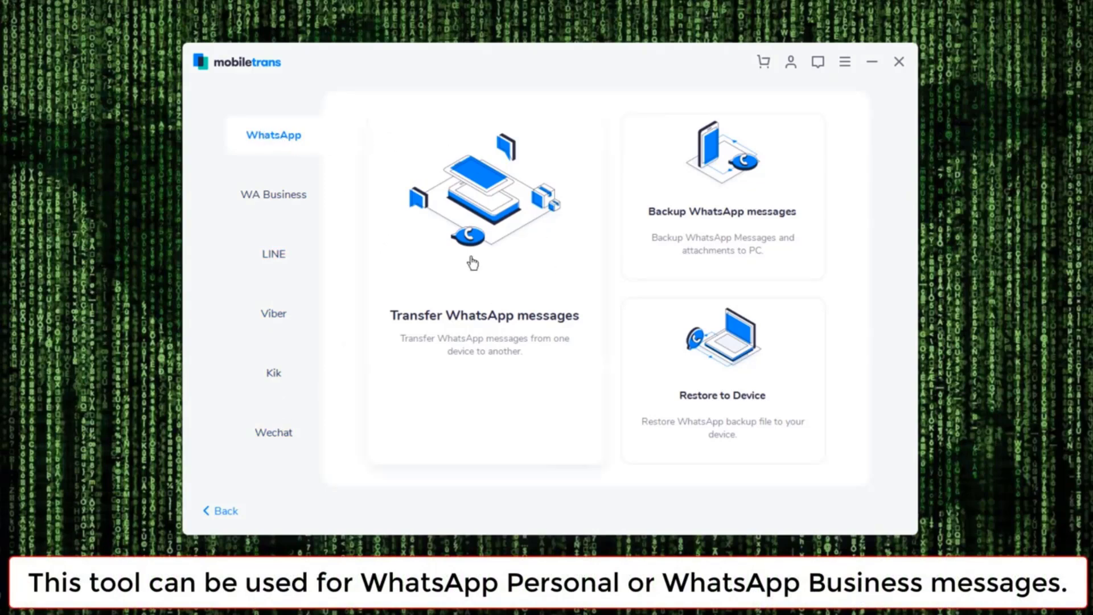
pyautogui.moveTo(273, 194)
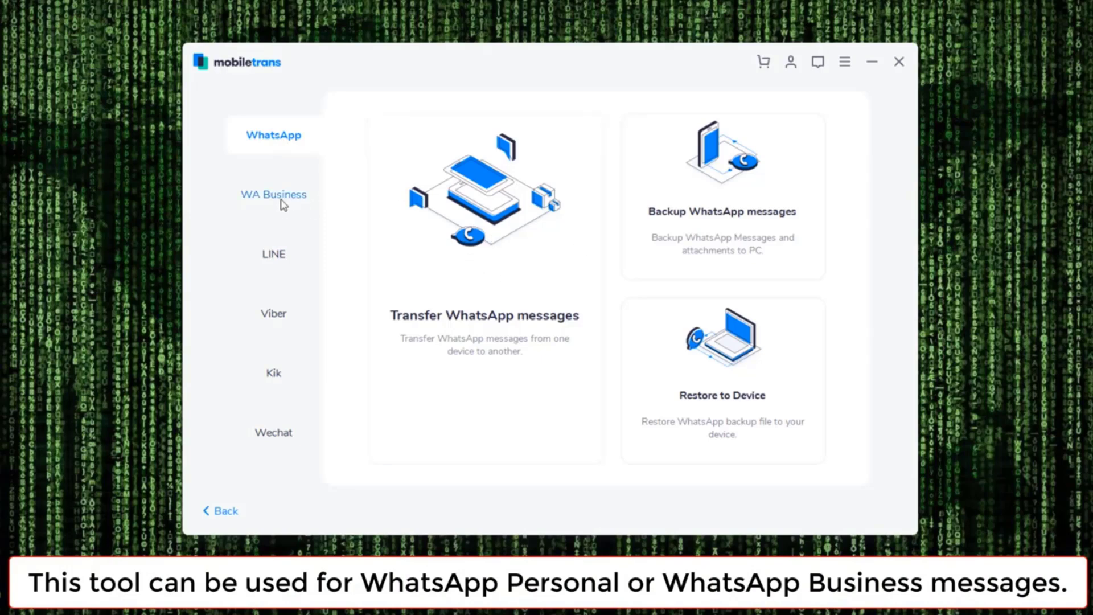
# Step: Look at WA Business, return to WhatsApp, and start WhatsApp message transfer
pyautogui.click(273, 193)
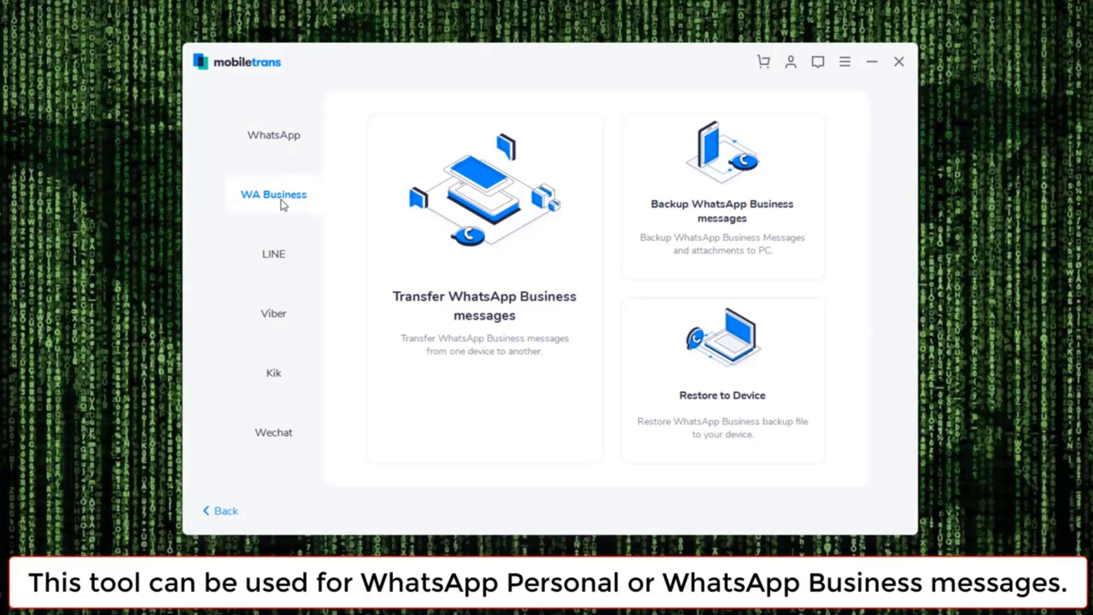
pyautogui.moveTo(460, 274)
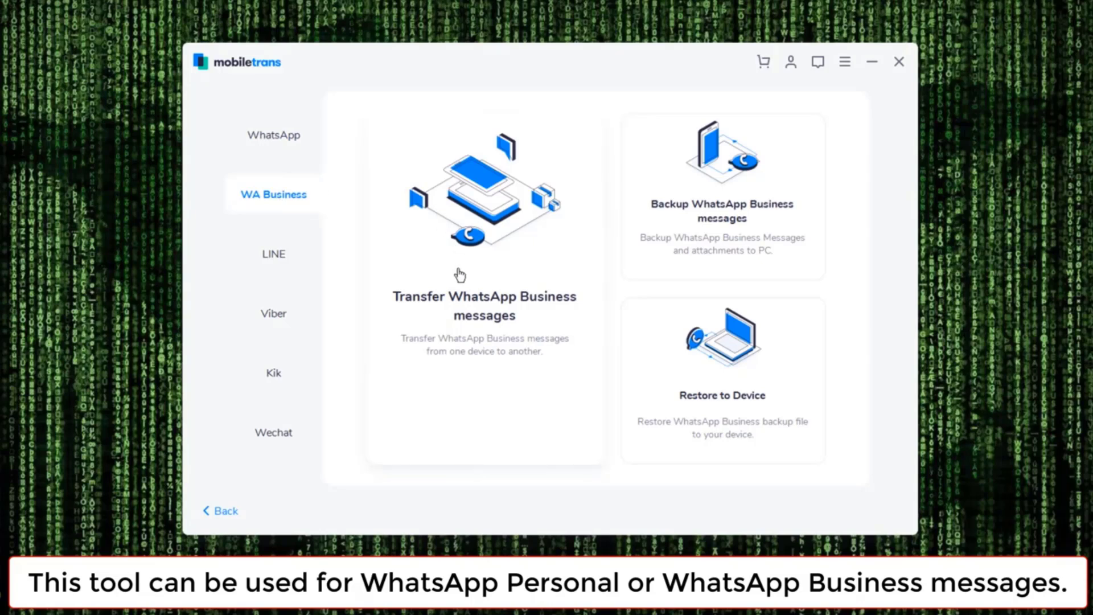
pyautogui.moveTo(274, 137)
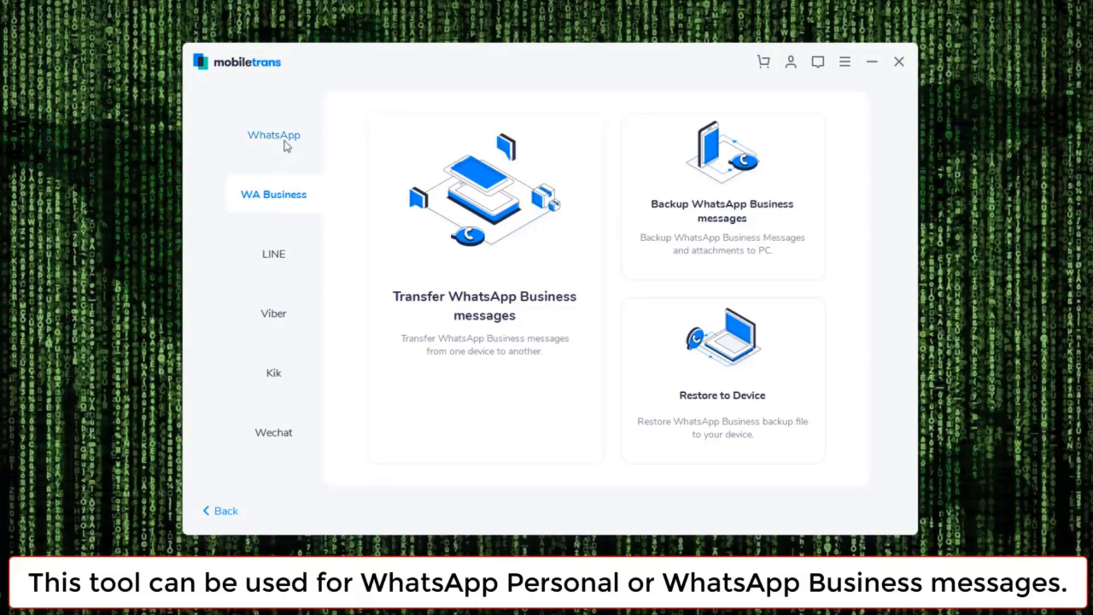
pyautogui.click(274, 134)
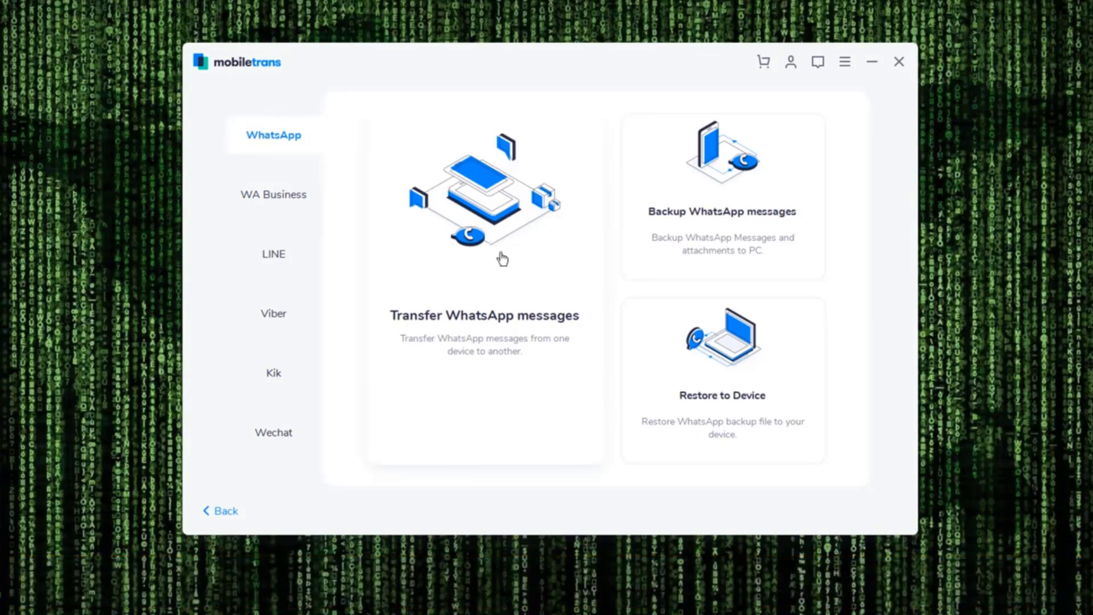
pyautogui.moveTo(718, 246)
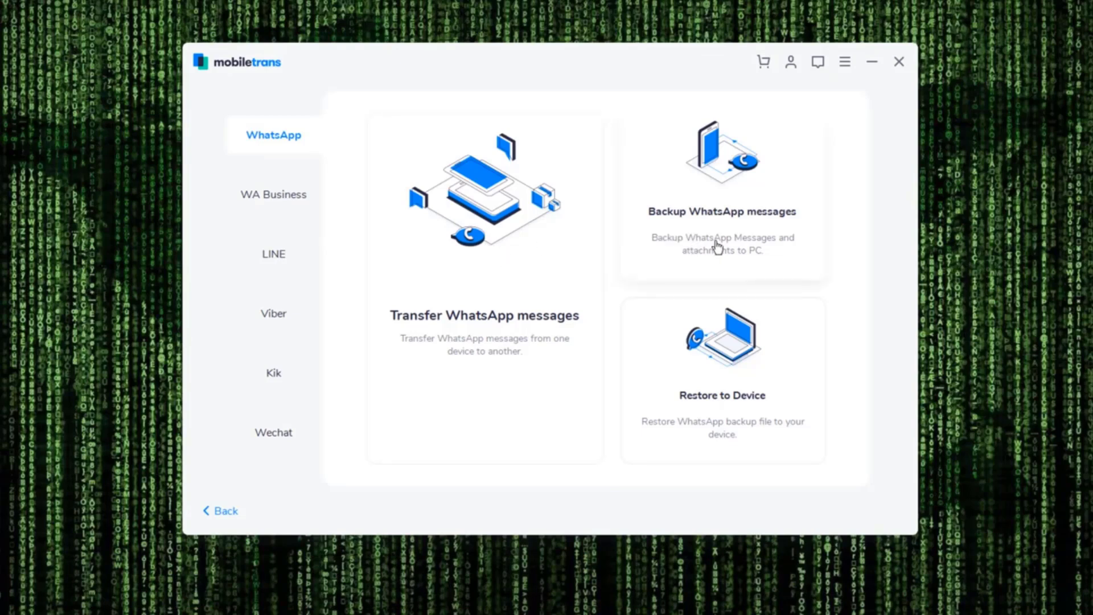
pyautogui.moveTo(730, 236)
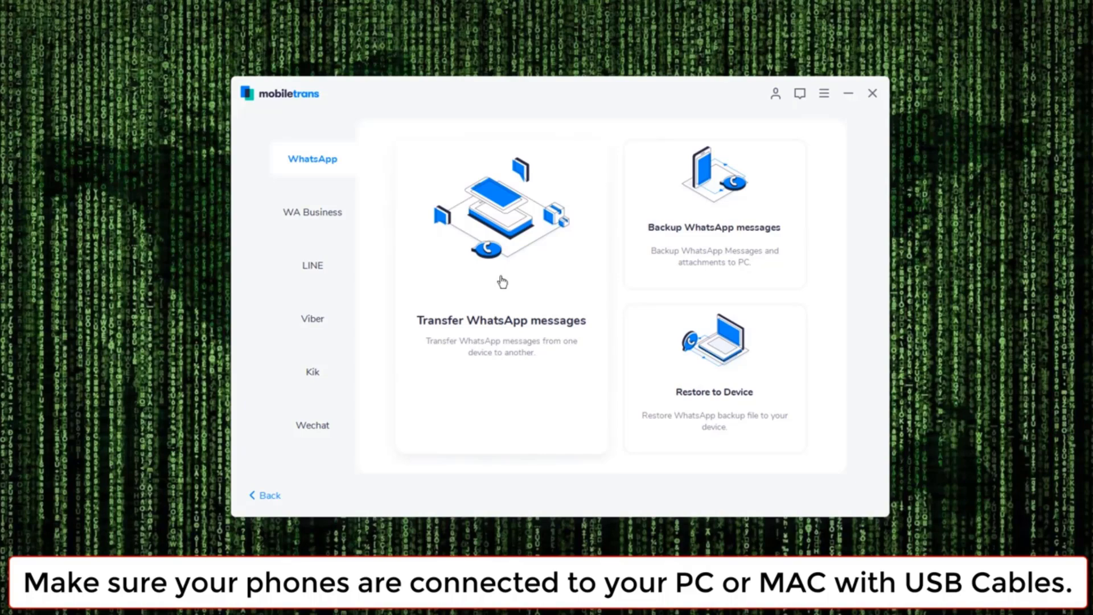
pyautogui.click(501, 320)
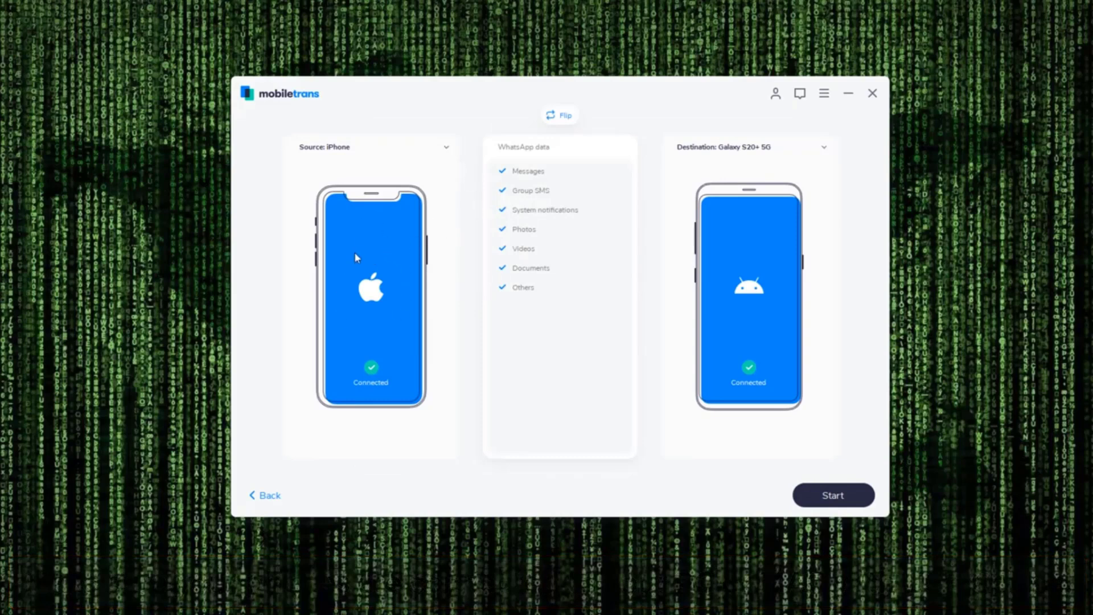
pyautogui.moveTo(362, 158)
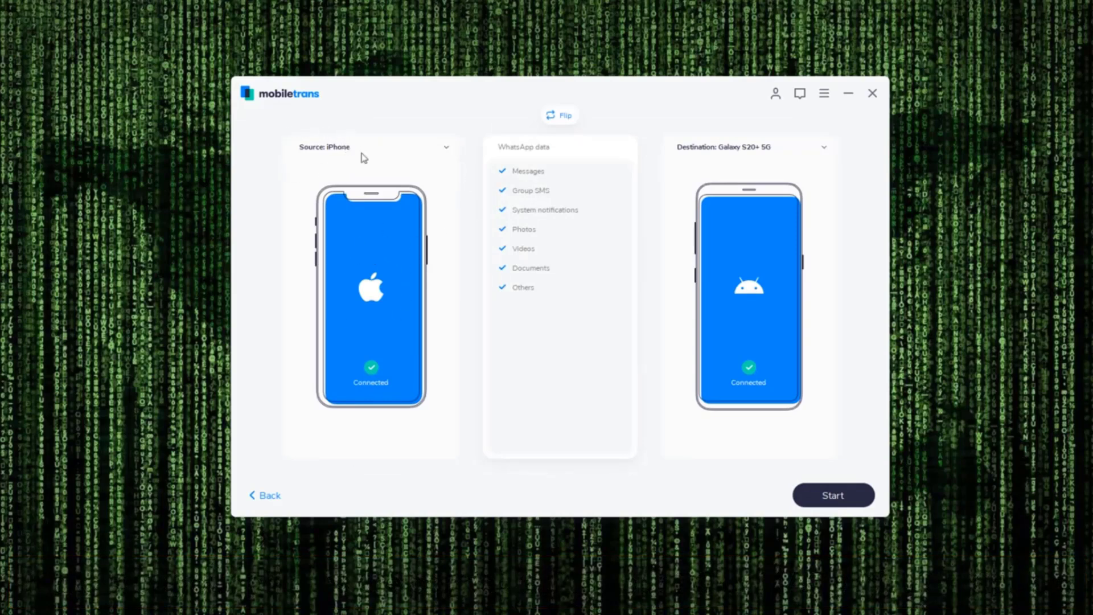
pyautogui.moveTo(428, 388)
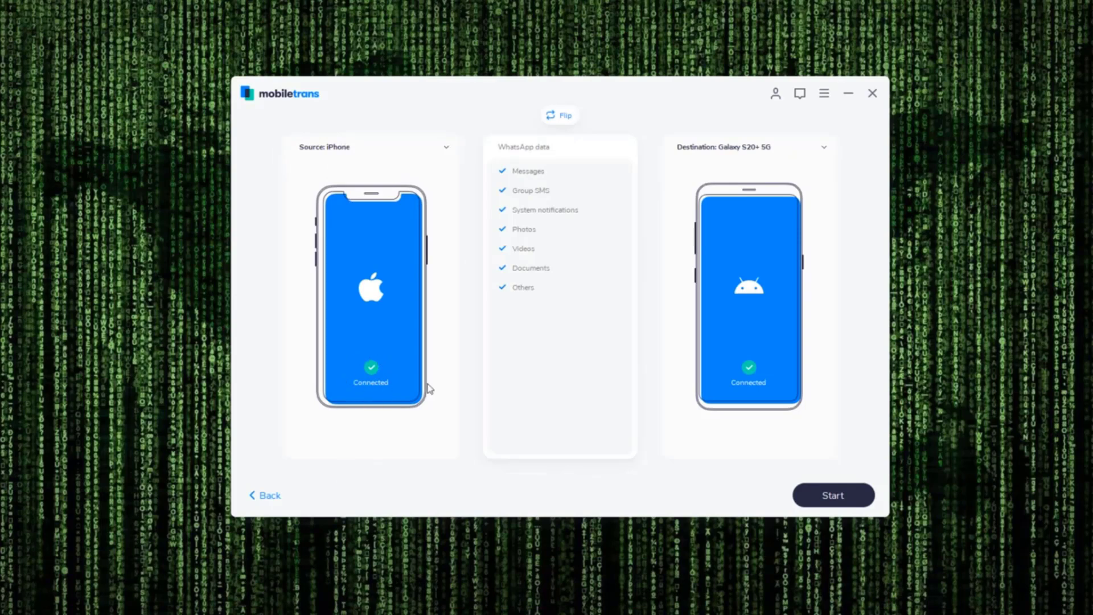
pyautogui.moveTo(755, 139)
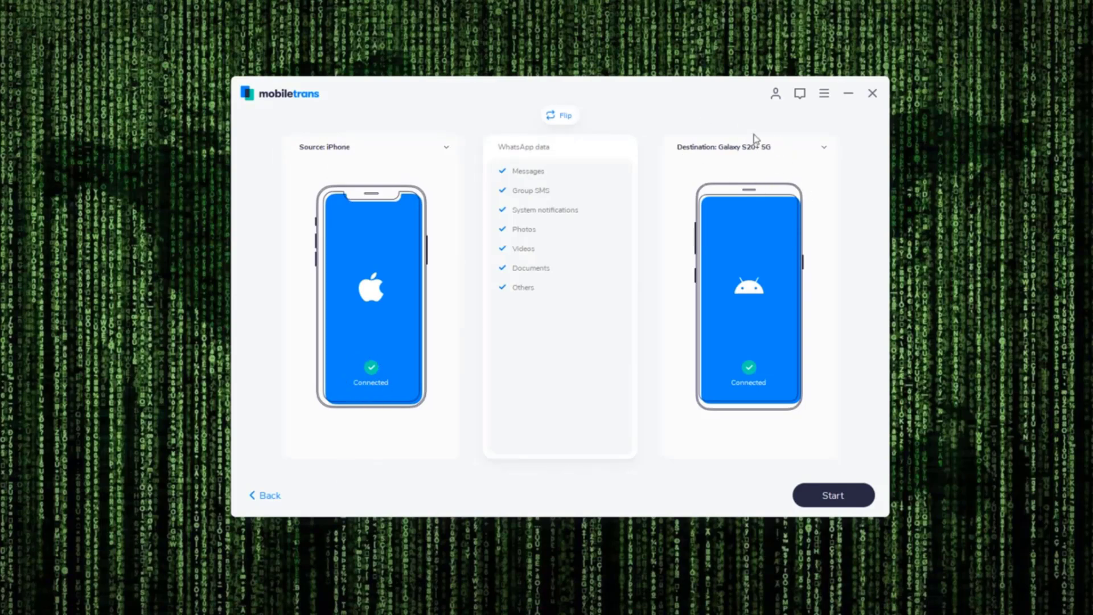
pyautogui.moveTo(763, 367)
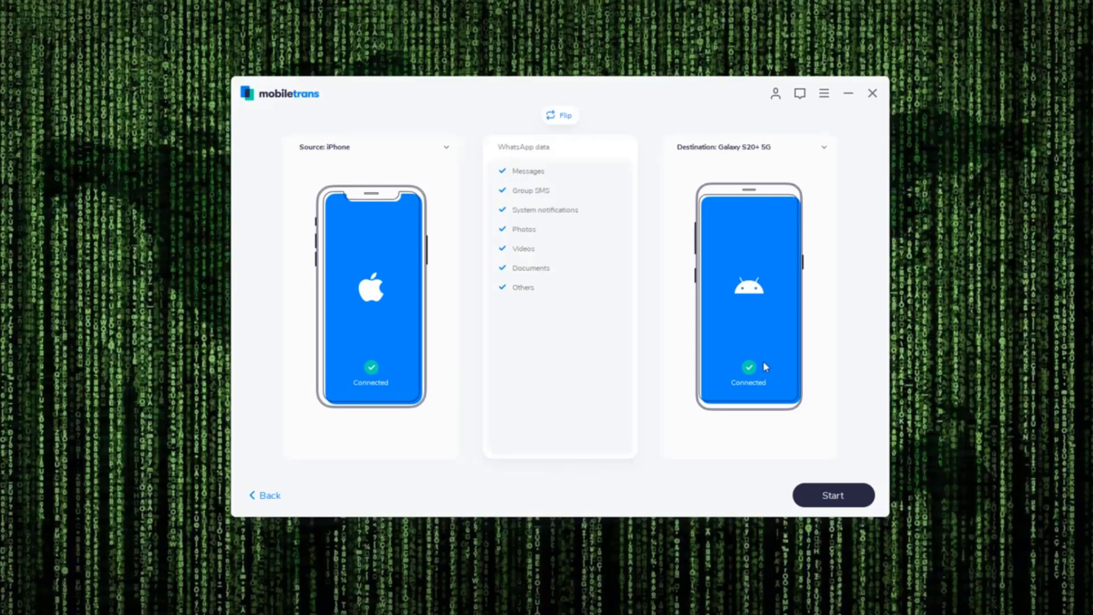
pyautogui.moveTo(705, 374)
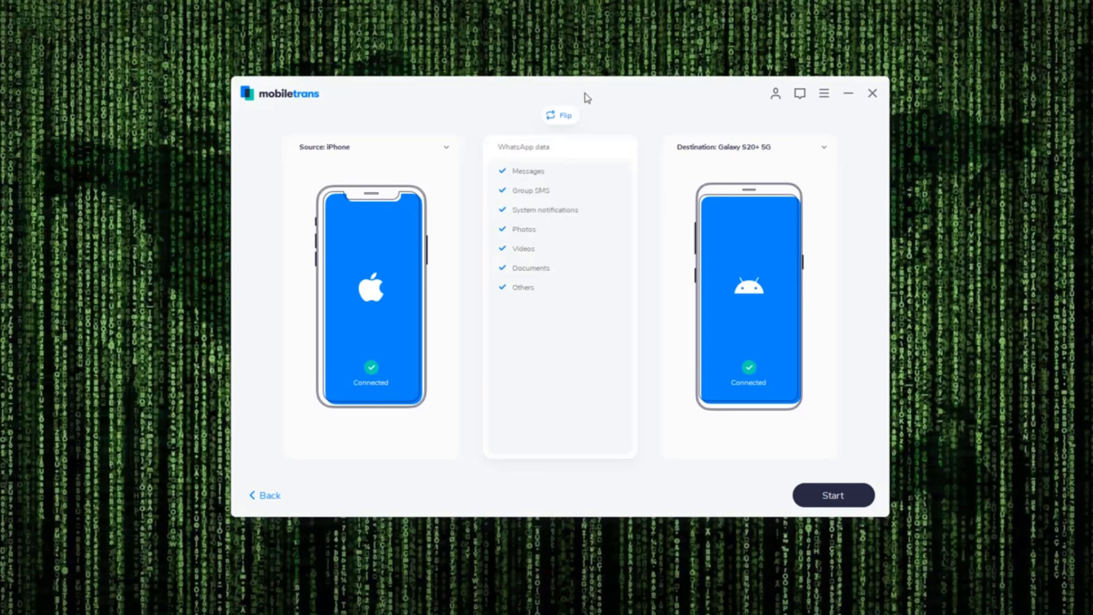
# Step: Flip the phones so Galaxy S20+ 5G is source and iPhone destination
pyautogui.click(560, 115)
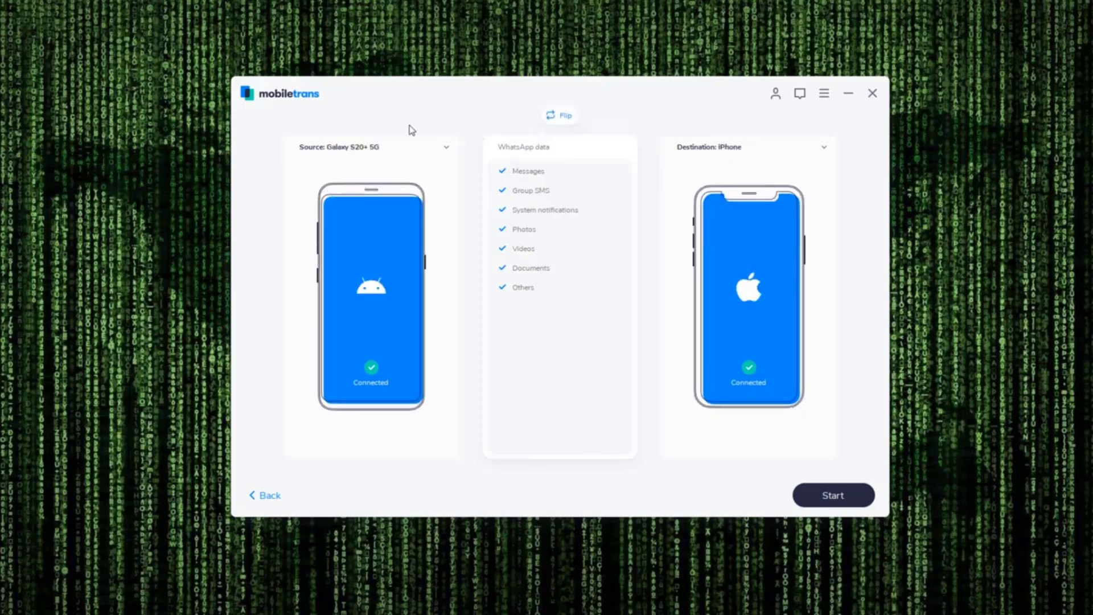
pyautogui.moveTo(282, 151)
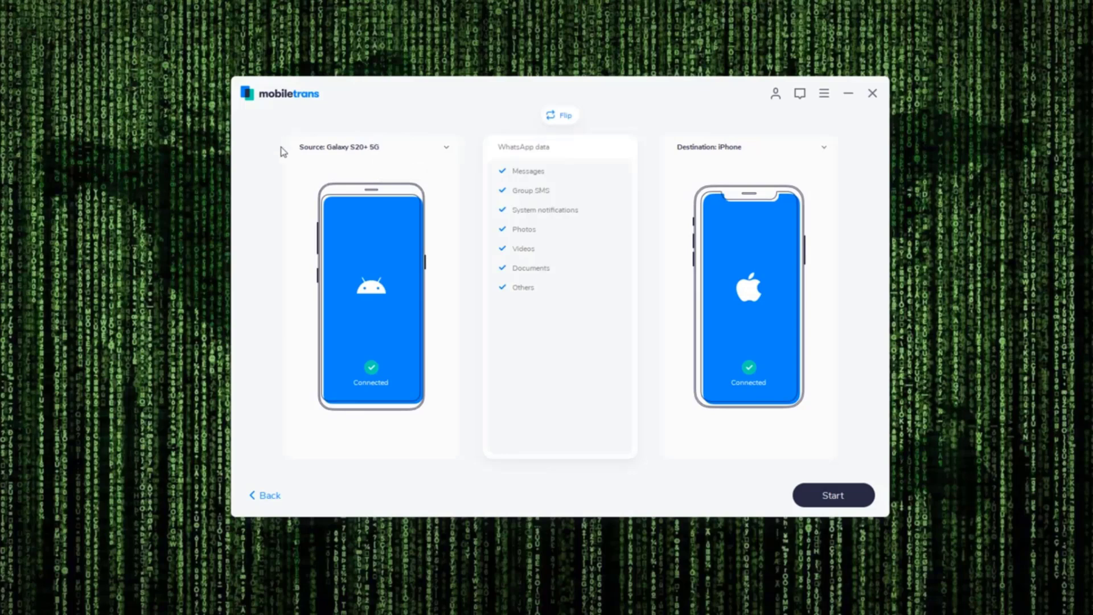
pyautogui.moveTo(686, 171)
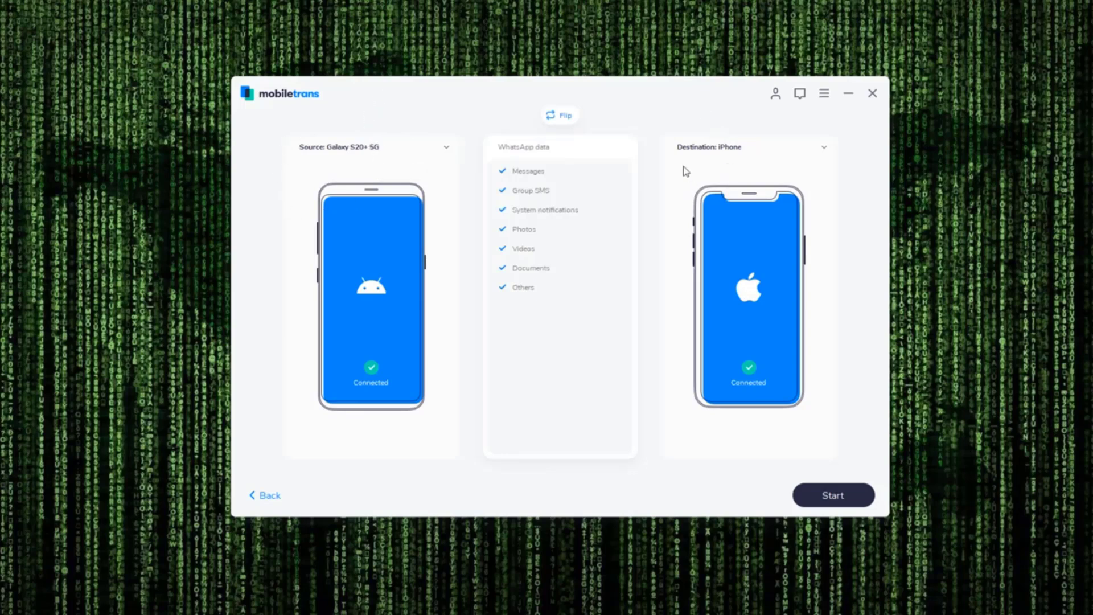
pyautogui.moveTo(559, 115)
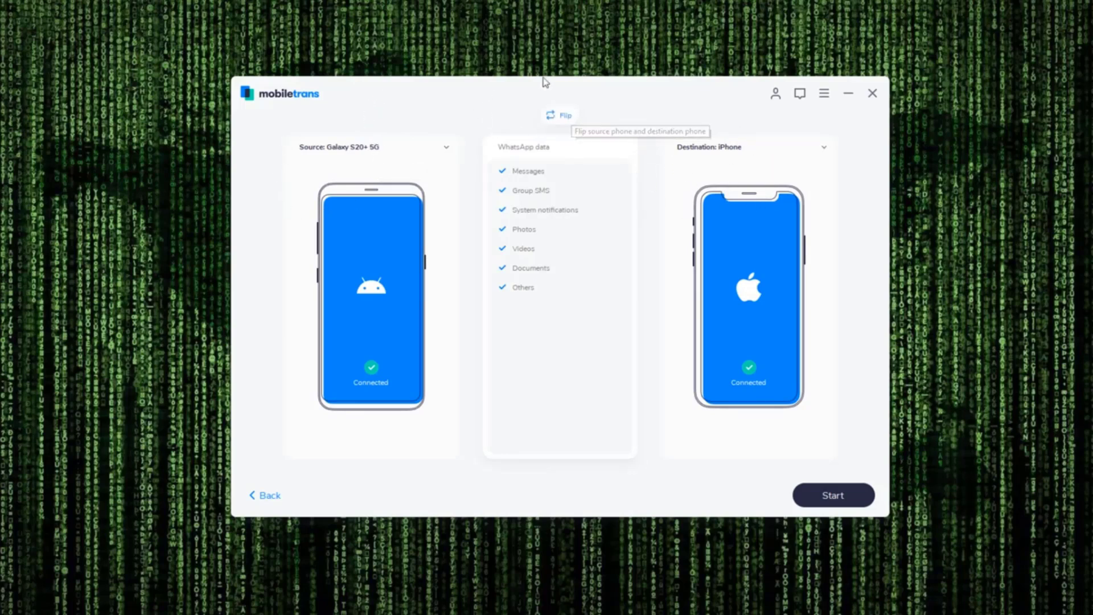
pyautogui.moveTo(748, 417)
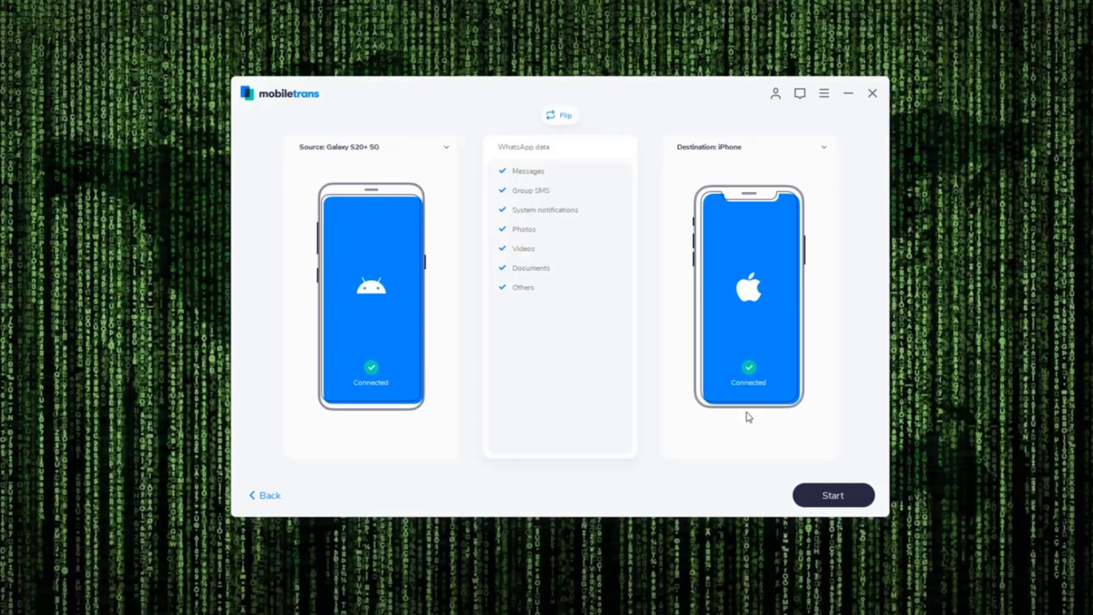
# Step: Start the transfer and choose Yes to keep existing iPhone WhatsApp data
pyautogui.click(832, 495)
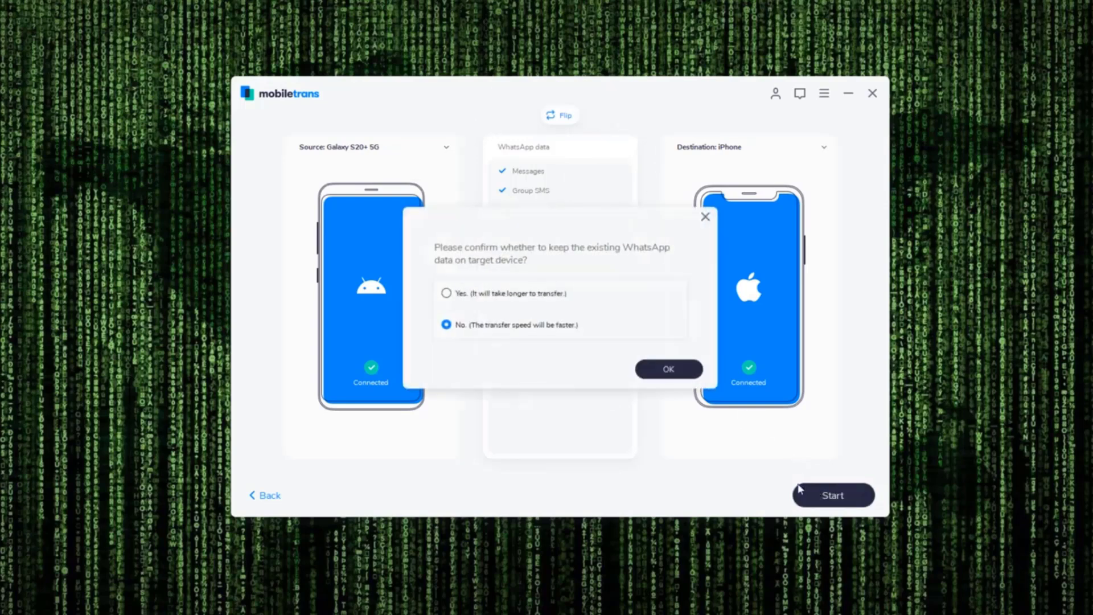
pyautogui.moveTo(524, 309)
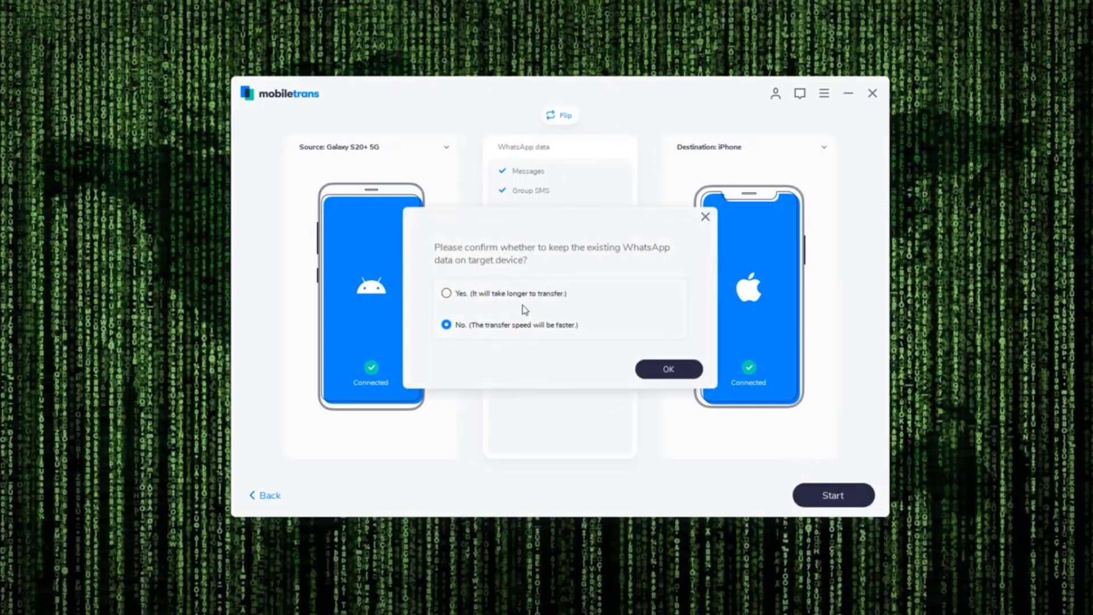
pyautogui.moveTo(519, 258)
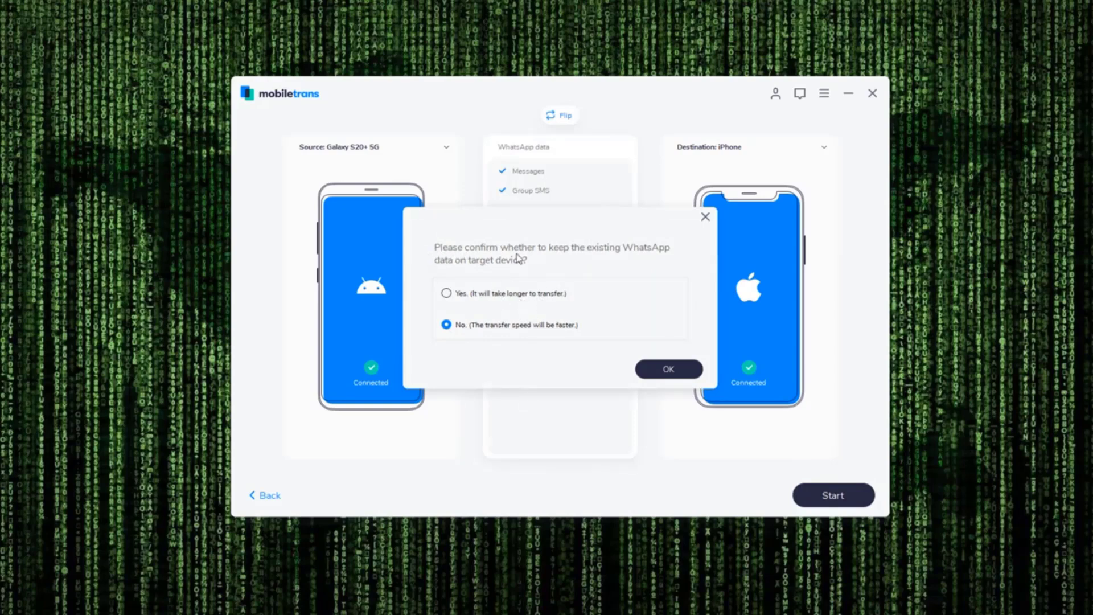
pyautogui.moveTo(488, 252)
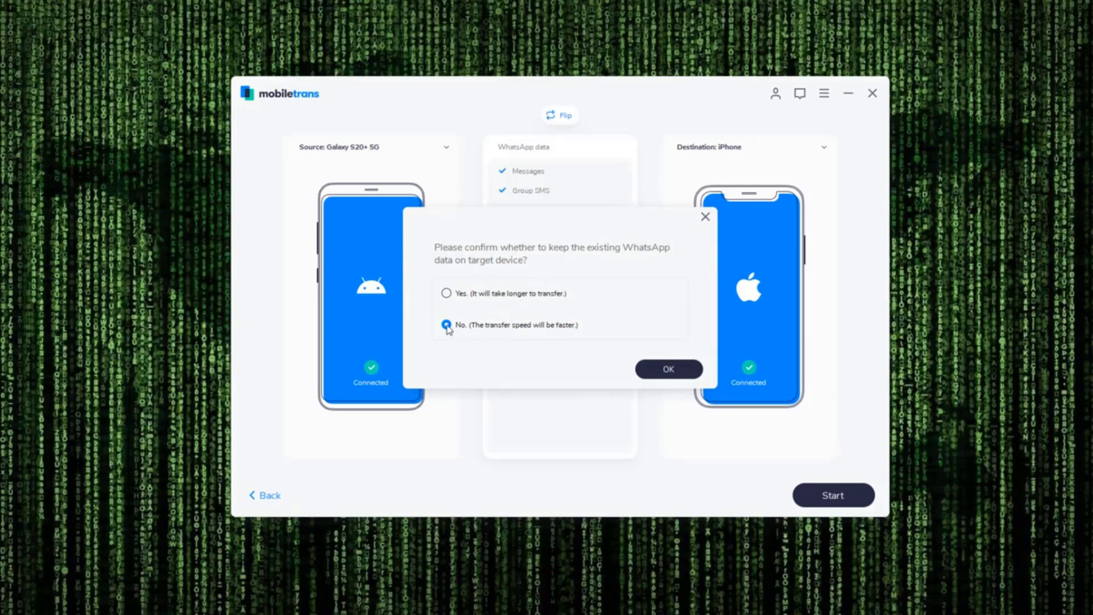
pyautogui.moveTo(506, 328)
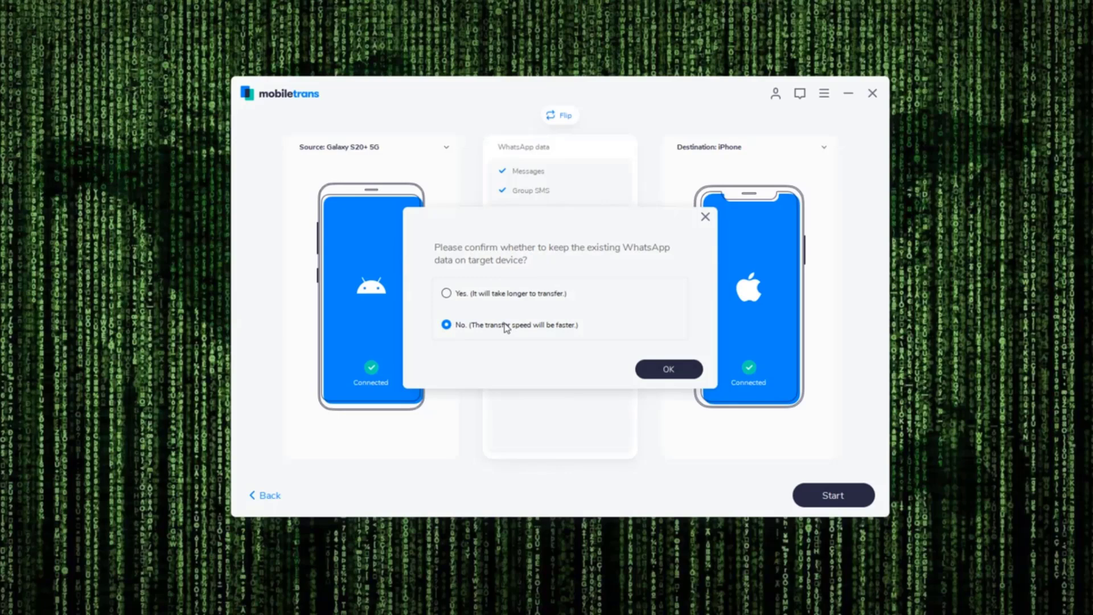
pyautogui.moveTo(422, 291)
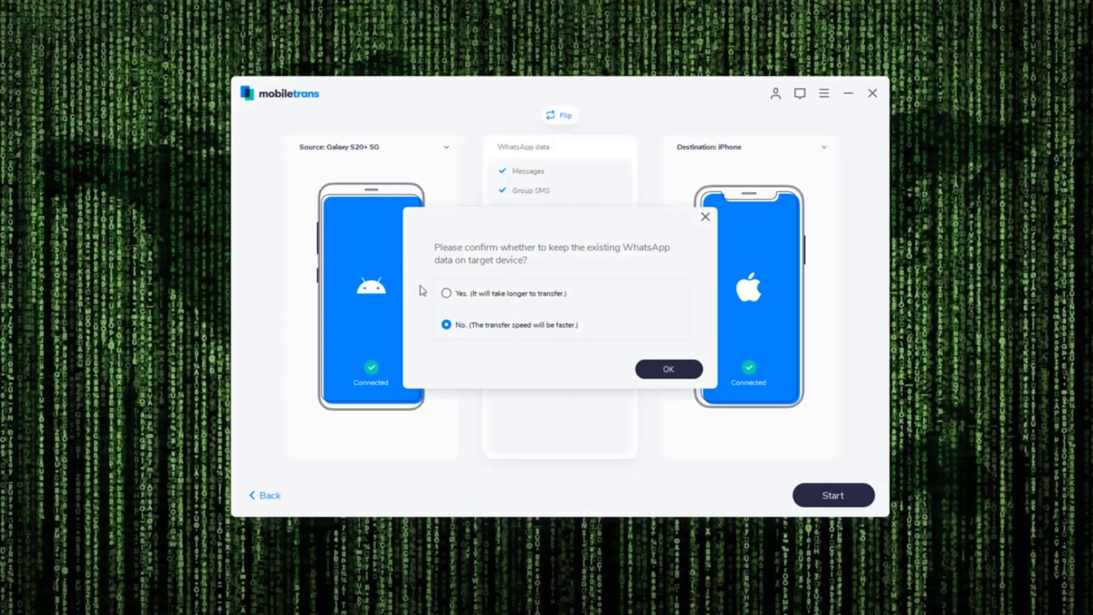
pyautogui.click(446, 293)
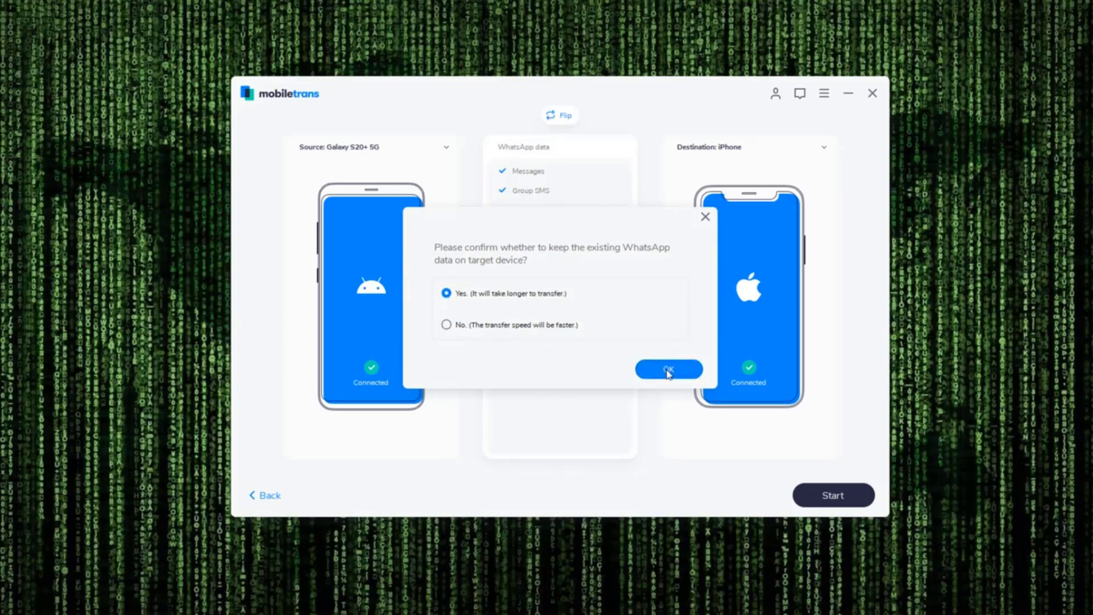
# Step: Confirm to restore to the iPhone, then go back to the WhatsApp menu
pyautogui.click(668, 370)
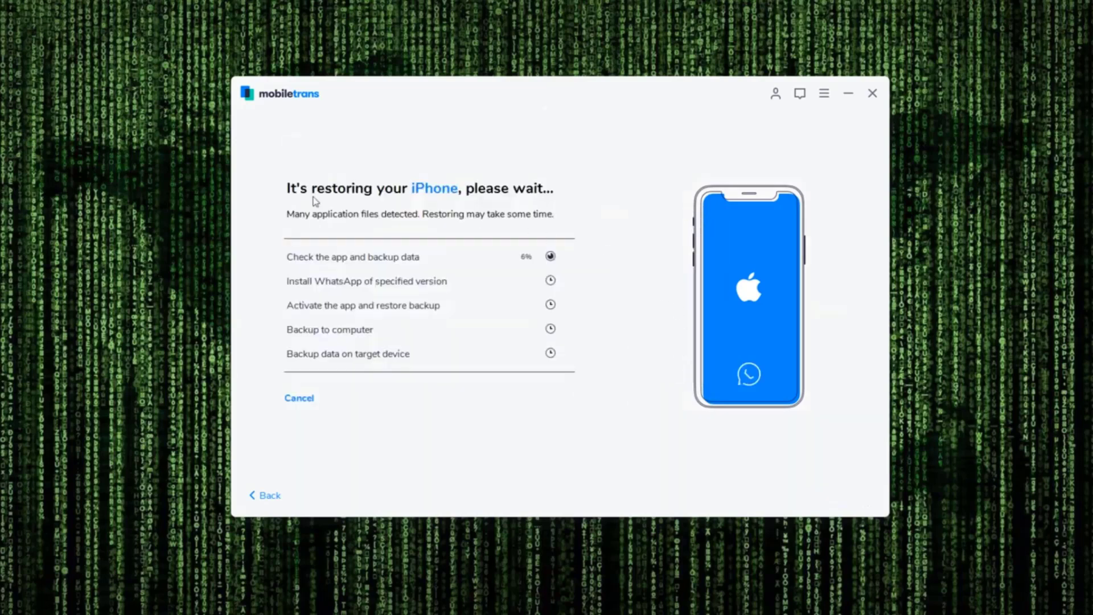
pyautogui.moveTo(596, 212)
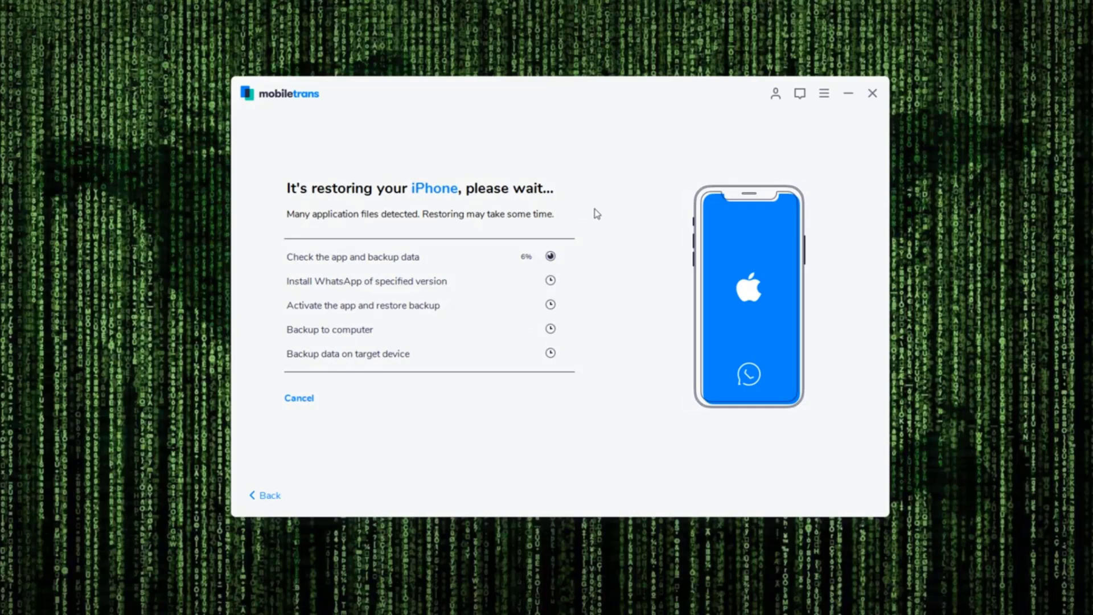
pyautogui.moveTo(308, 272)
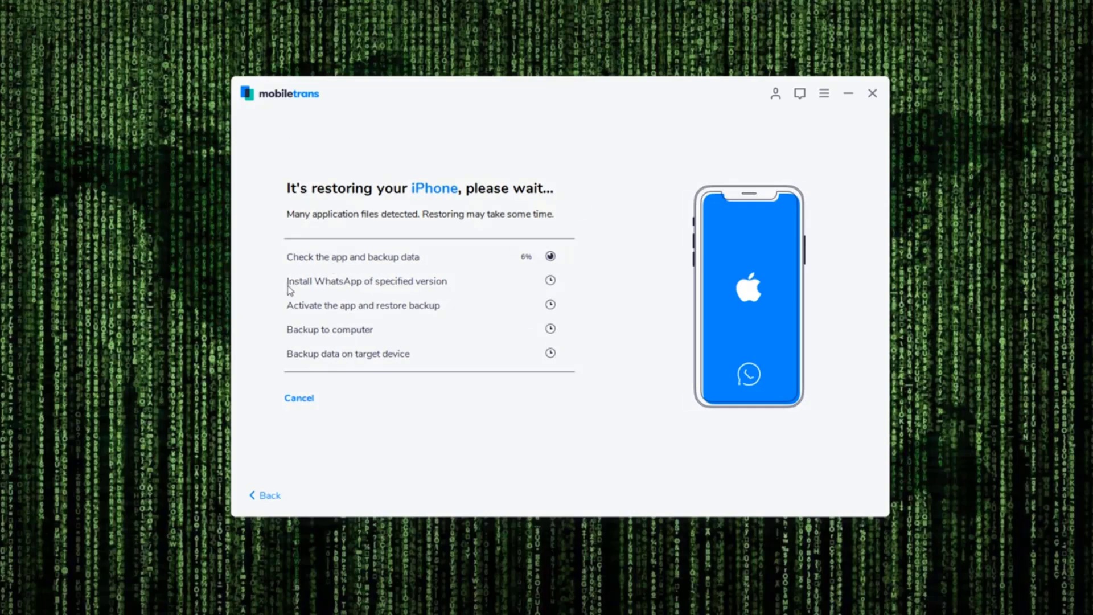
pyautogui.moveTo(361, 290)
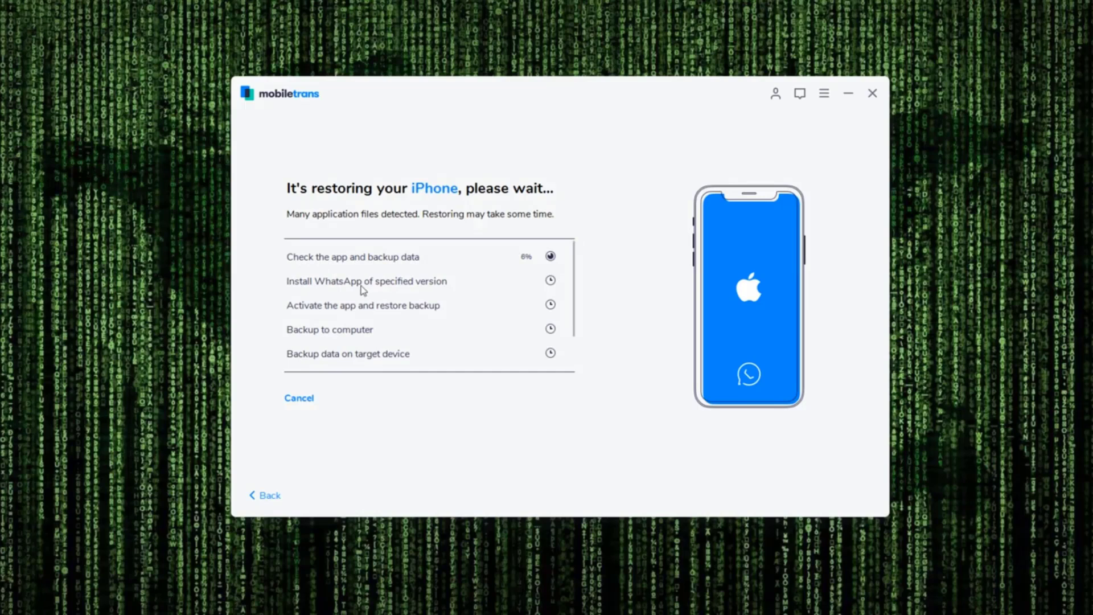
pyautogui.moveTo(462, 314)
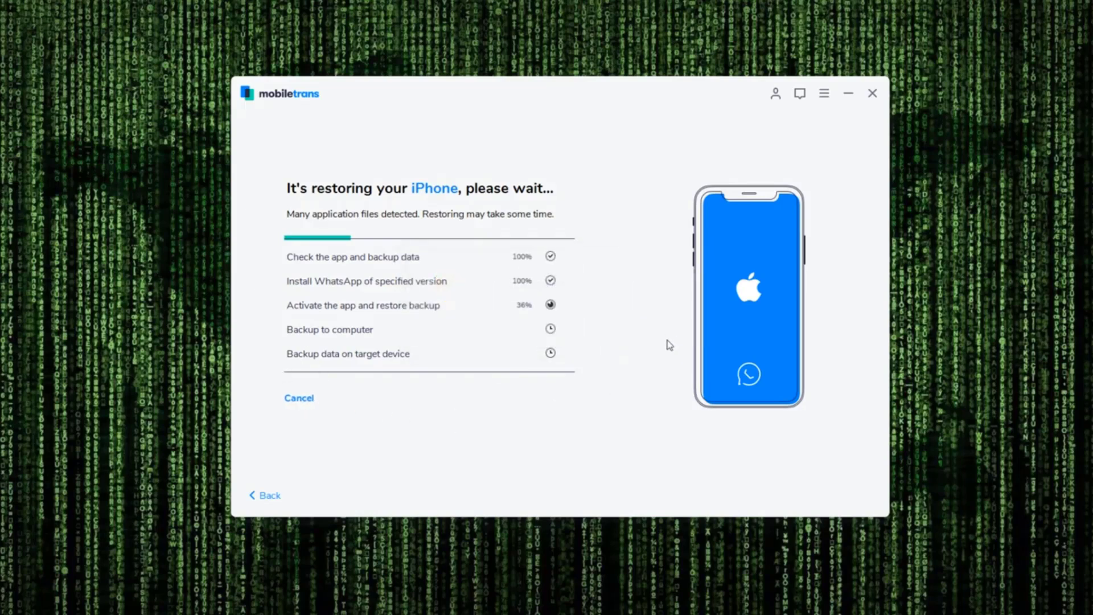
pyautogui.moveTo(664, 349)
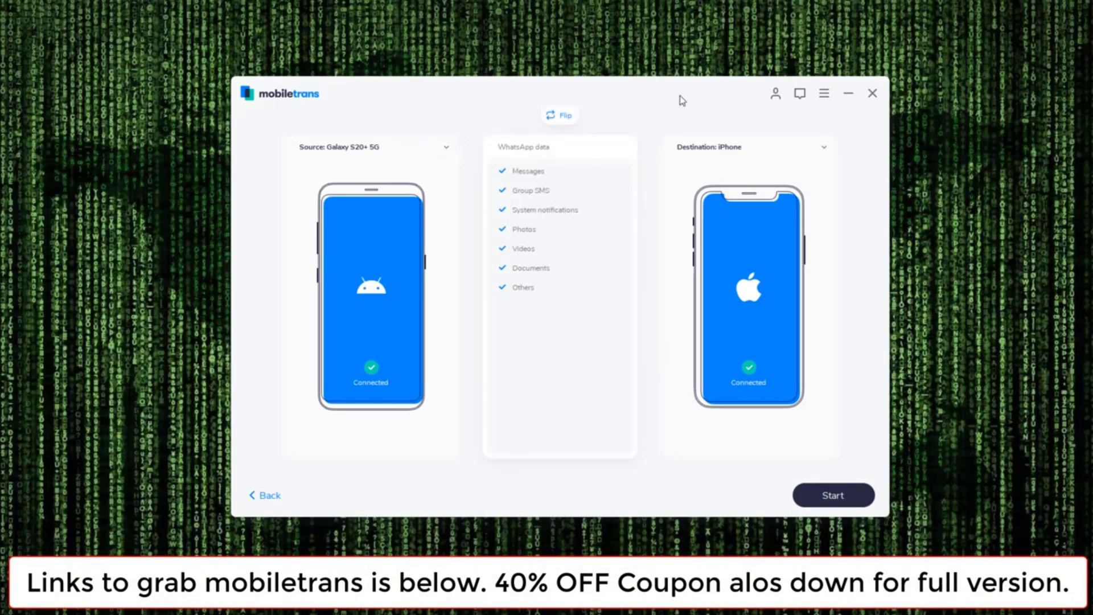
pyautogui.moveTo(422, 175)
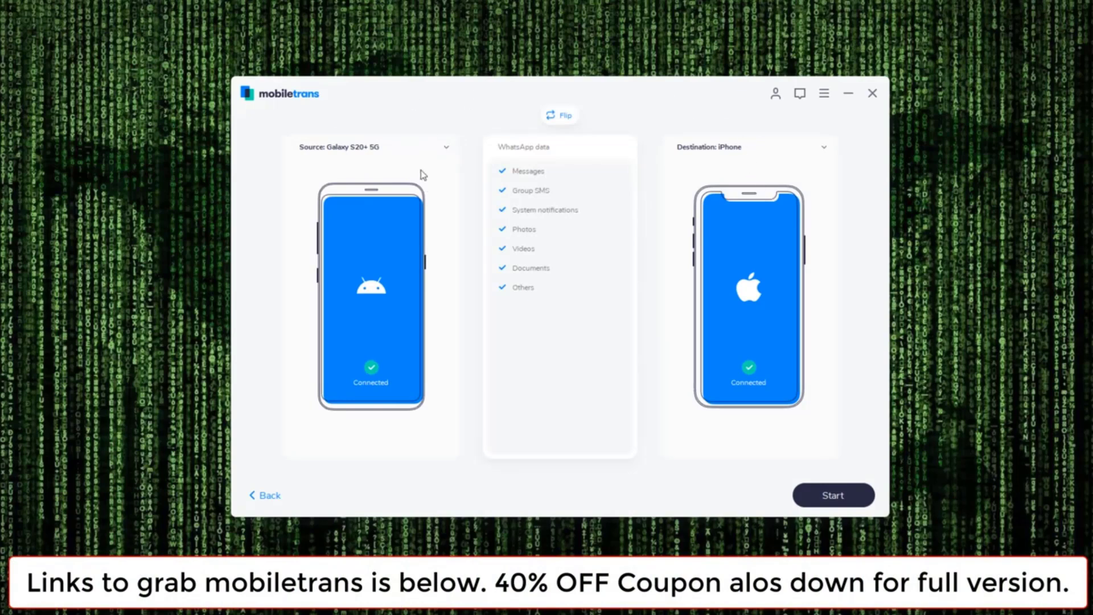
pyautogui.click(268, 495)
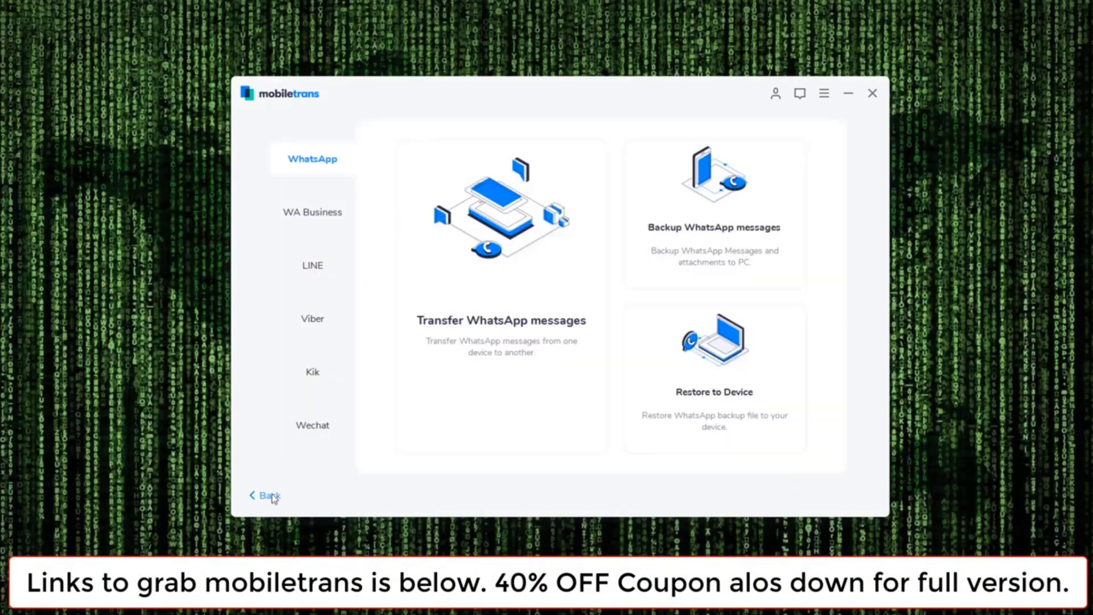
# Step: Select WA Business in the left sidebar
pyautogui.click(313, 212)
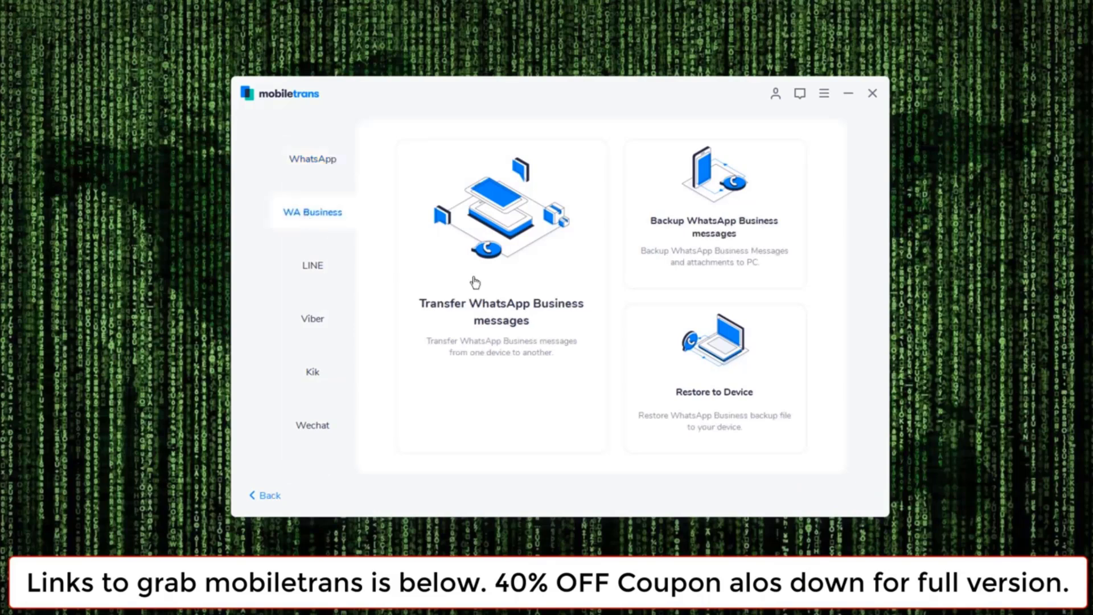
pyautogui.moveTo(525, 362)
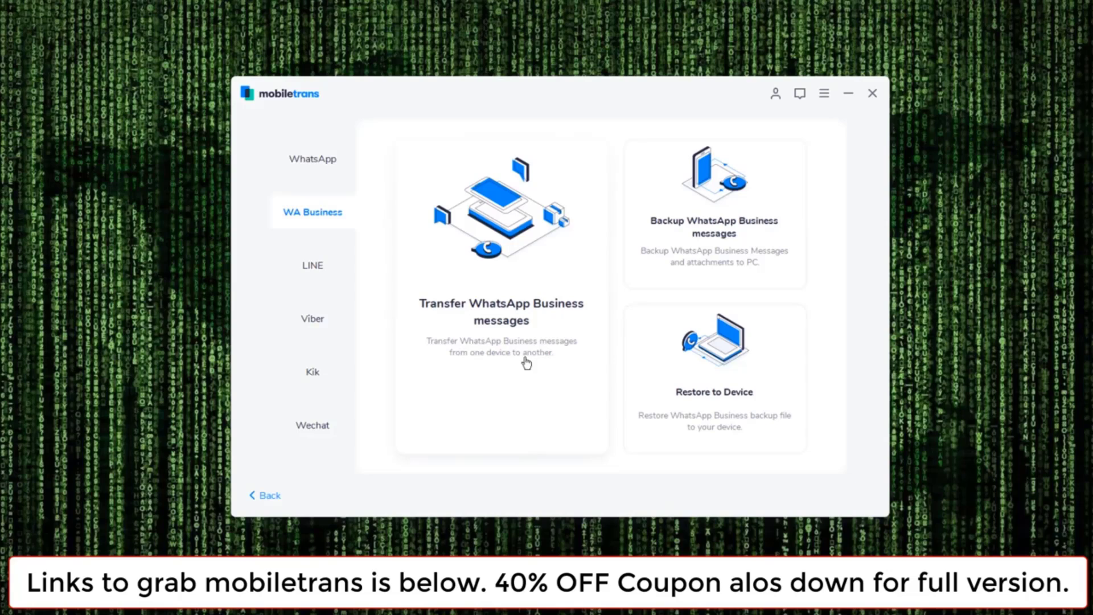
pyautogui.moveTo(824, 449)
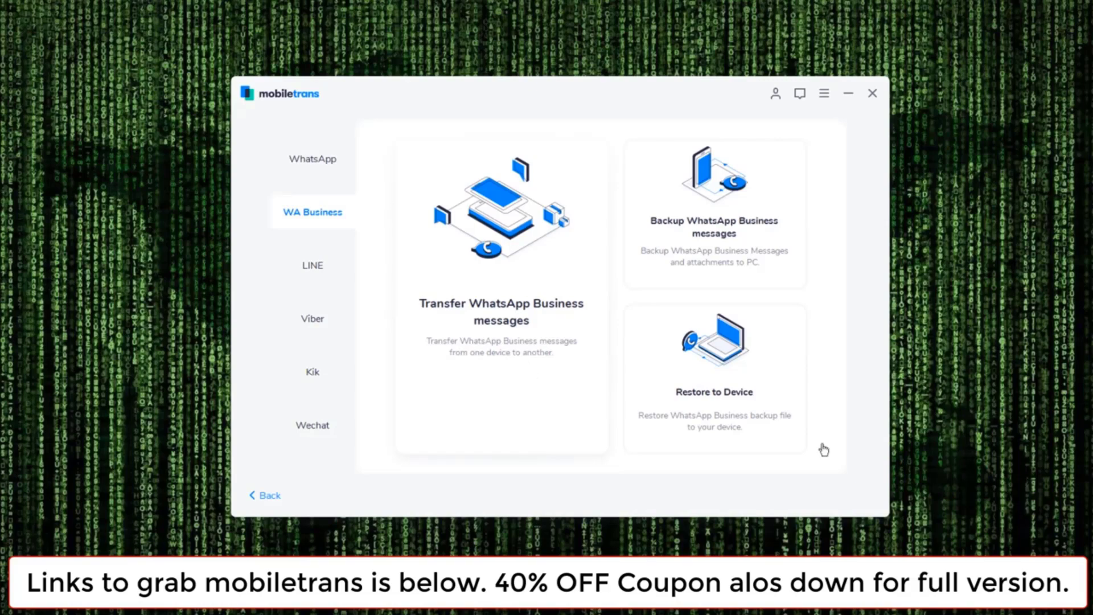